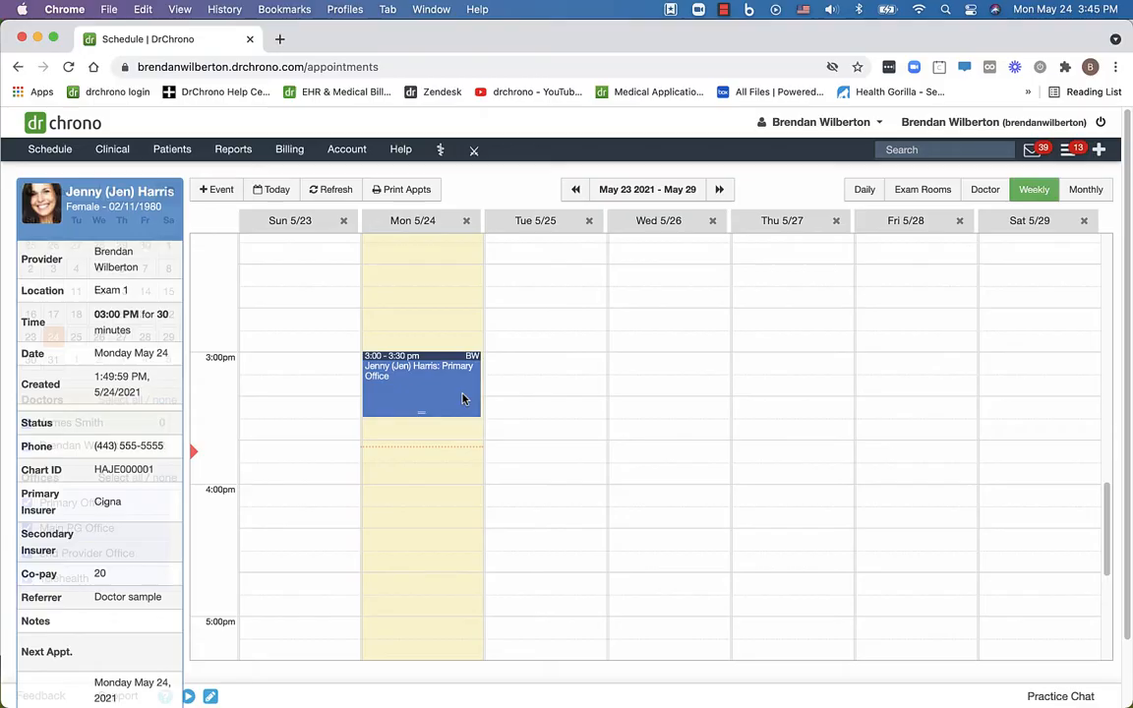
View the billing statuses available on the Monday 3:00 appointment's billing details.
{"action": "left_click", "coordinate": [422, 379]}
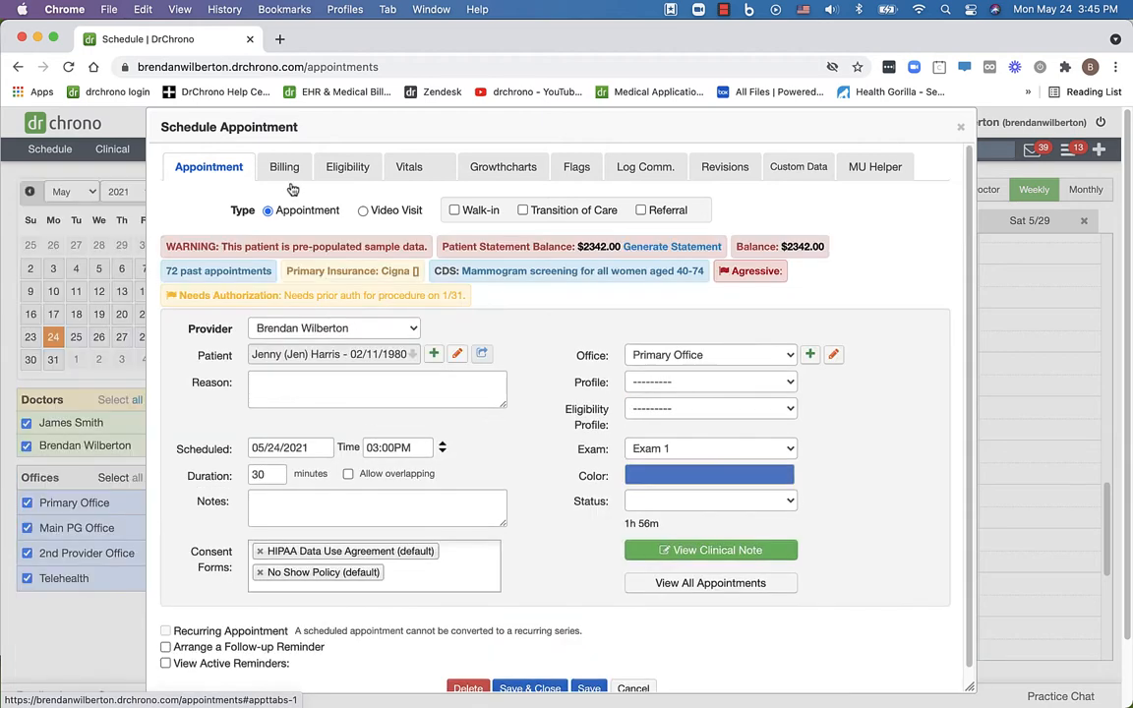
{"action": "left_click", "coordinate": [284, 166]}
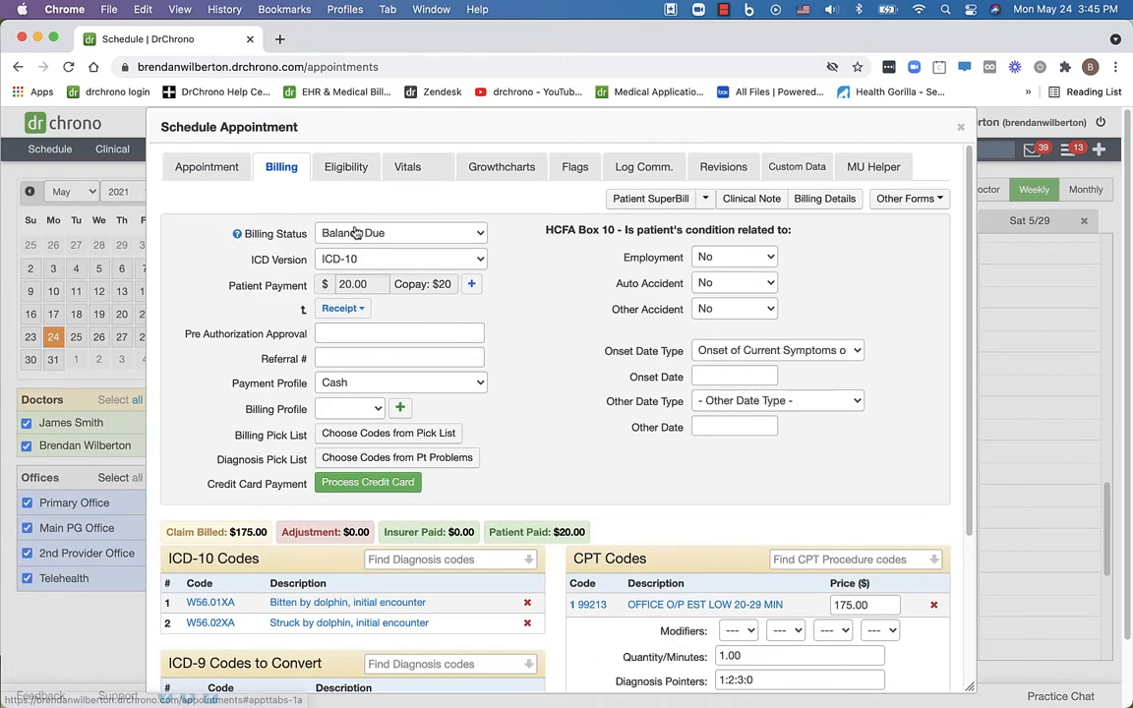
{"action": "left_click", "coordinate": [400, 233]}
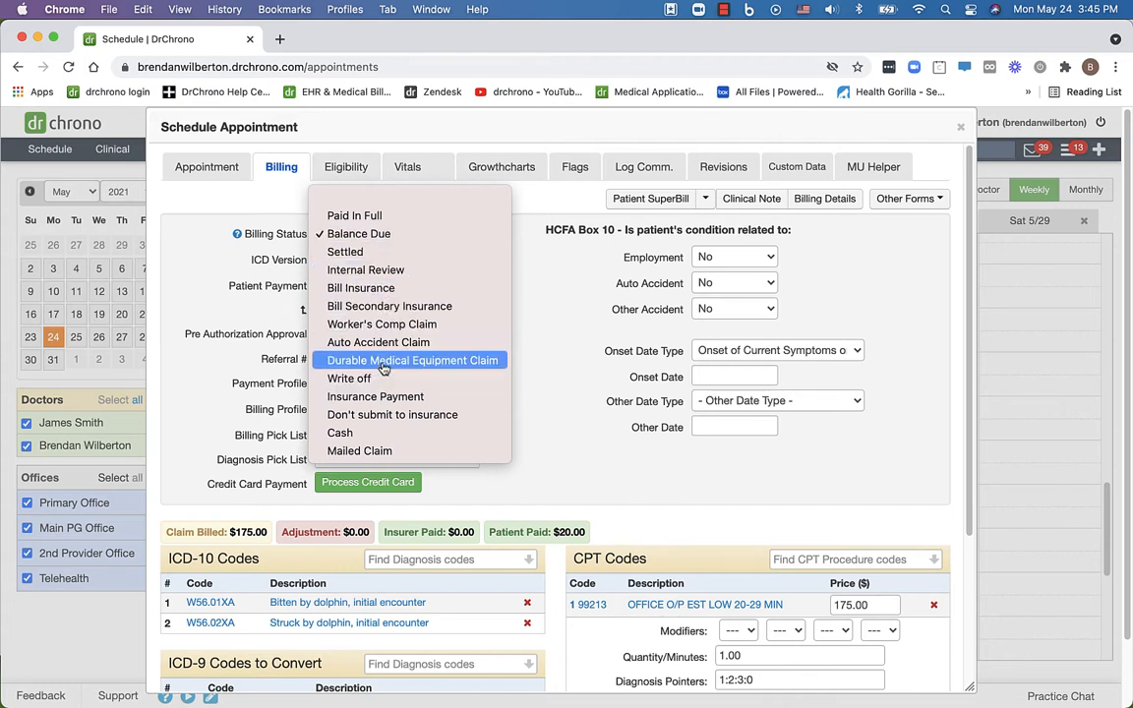
{"action": "mouse_move", "coordinate": [340, 433]}
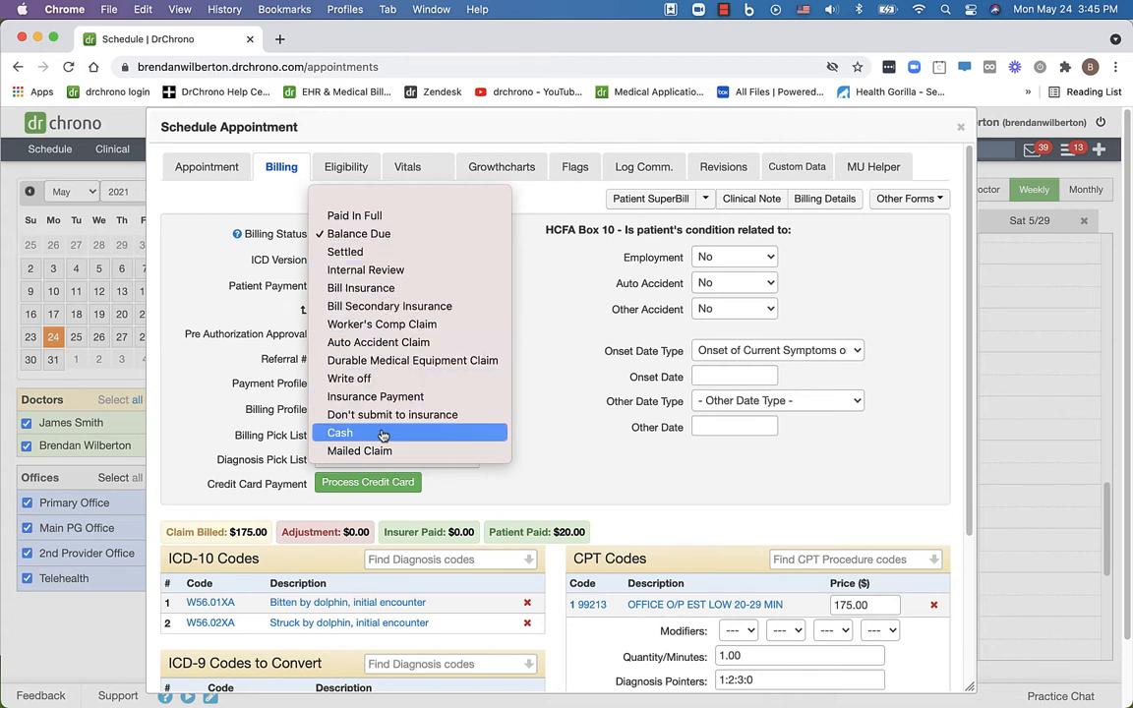
{"action": "mouse_move", "coordinate": [413, 360]}
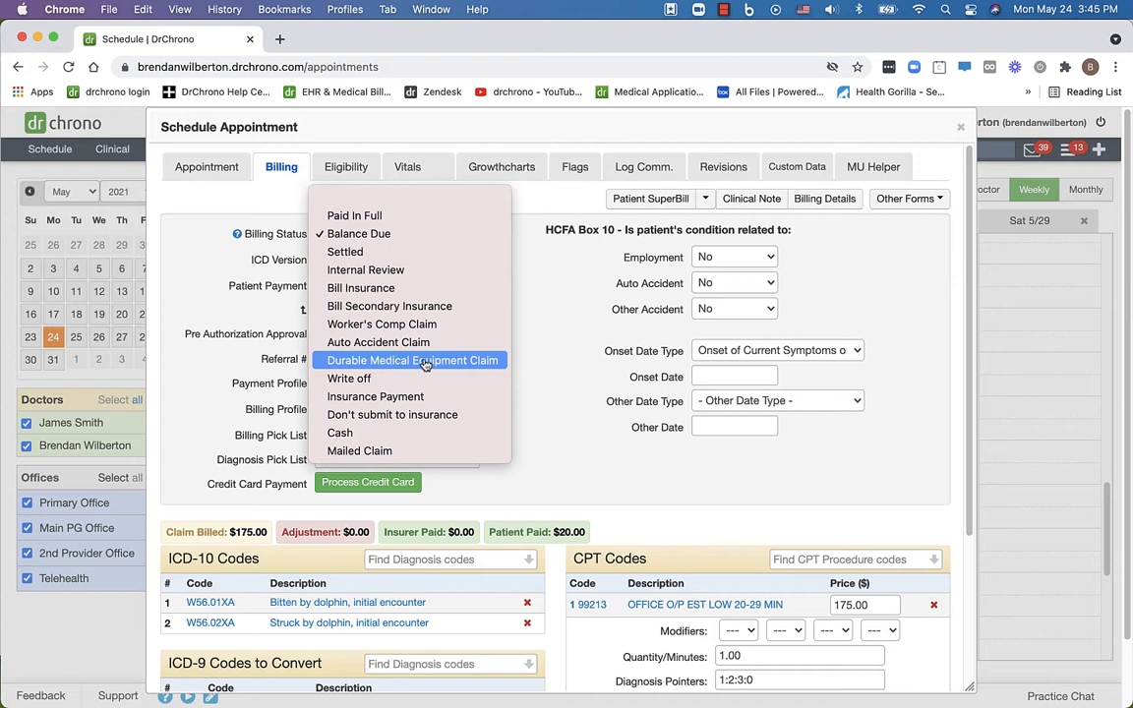
{"action": "mouse_move", "coordinate": [804, 322]}
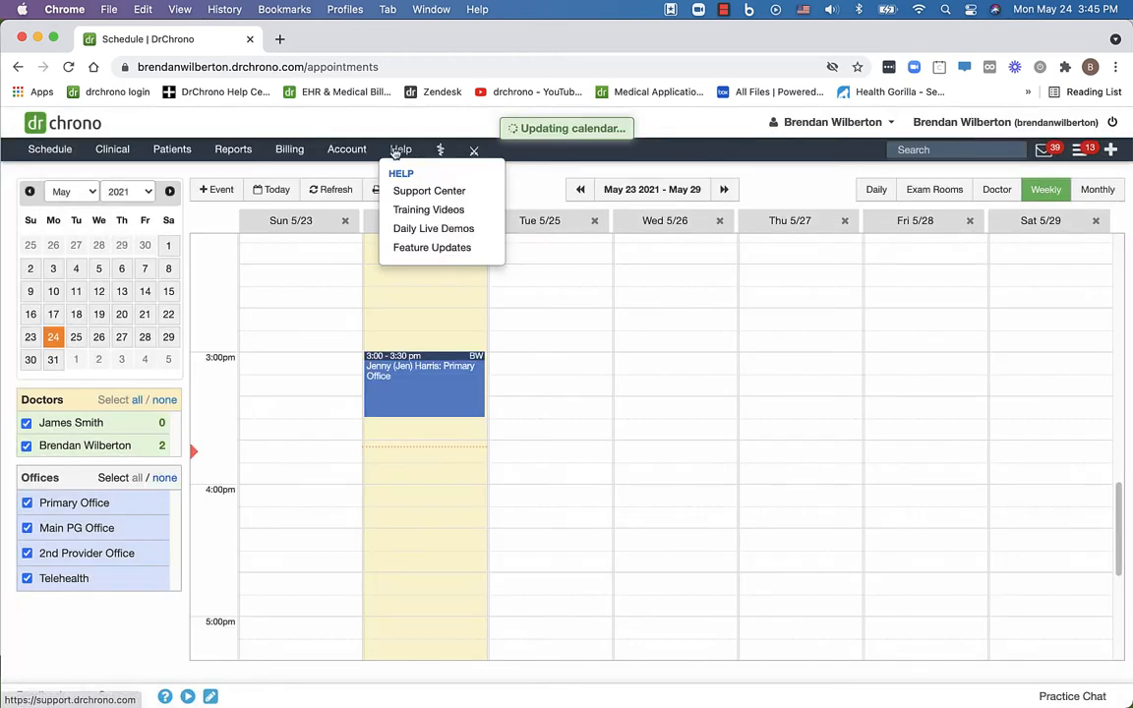
Go to Account > Manage Custom Data and select Billing Statuses.
{"action": "left_click", "coordinate": [347, 148]}
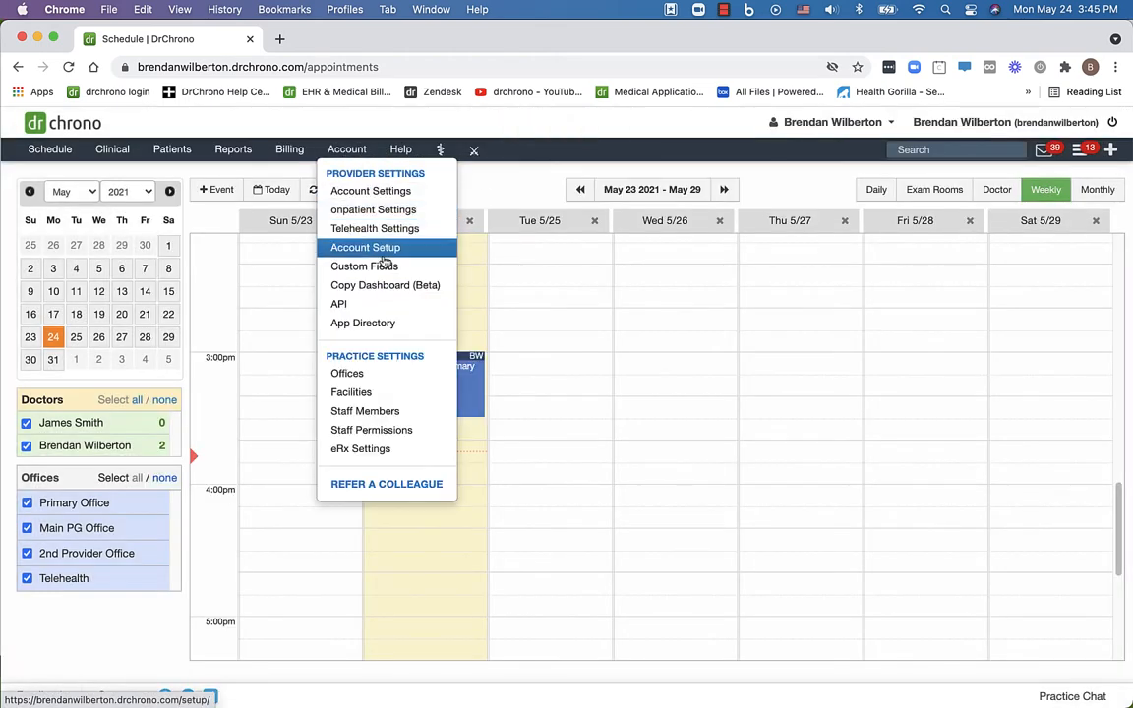
{"action": "left_click", "coordinate": [365, 247]}
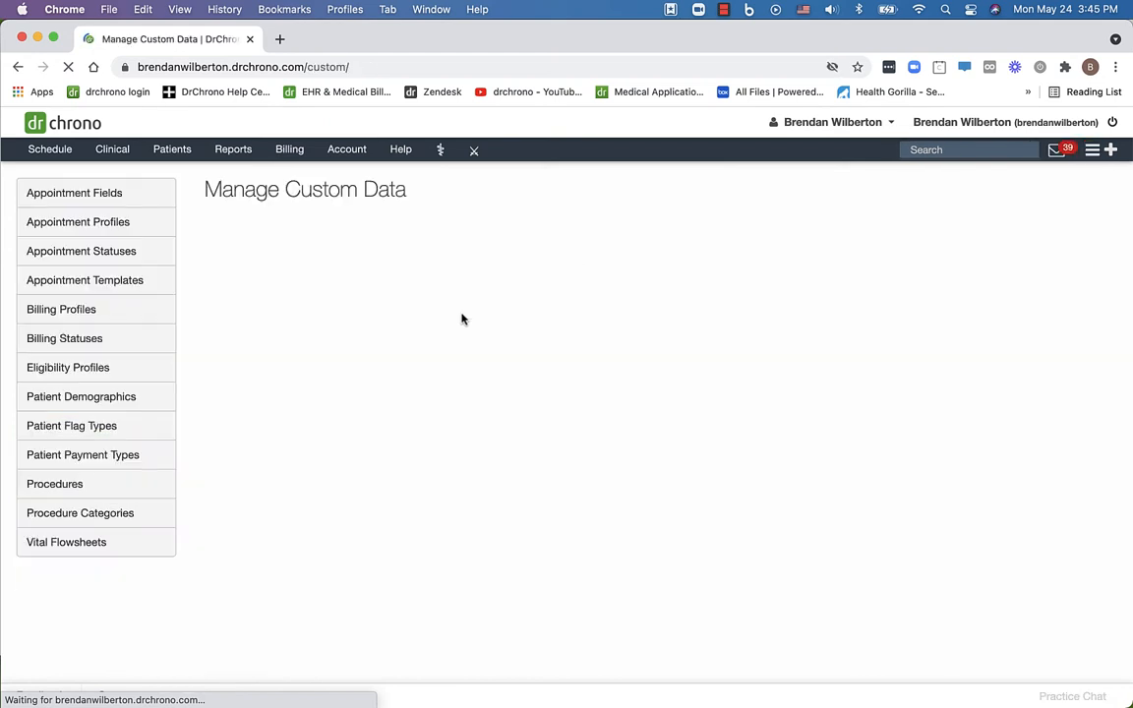
{"action": "left_click", "coordinate": [65, 339]}
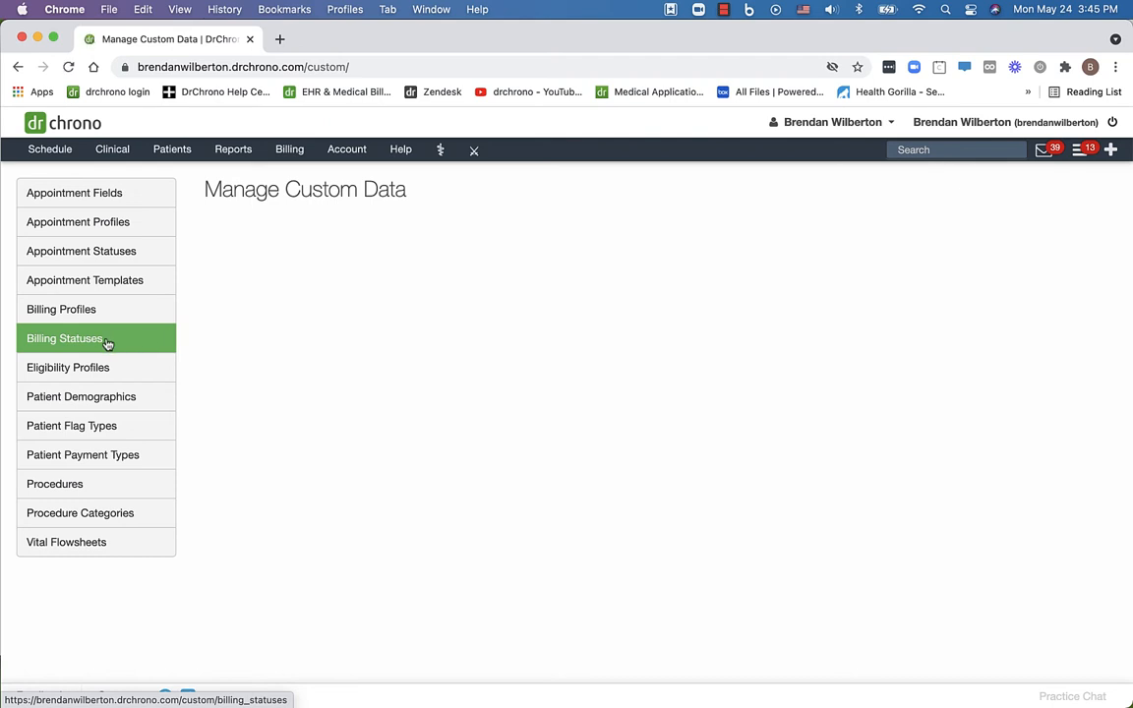
{"action": "left_click", "coordinate": [65, 339]}
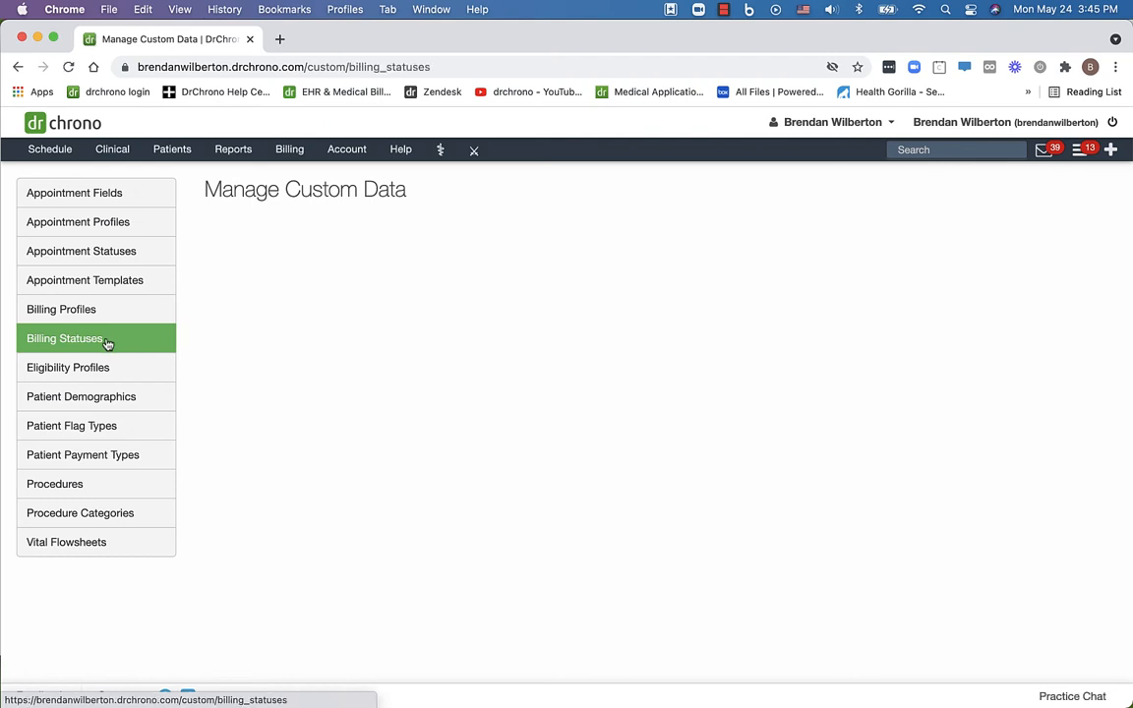
{"action": "left_click", "coordinate": [65, 338]}
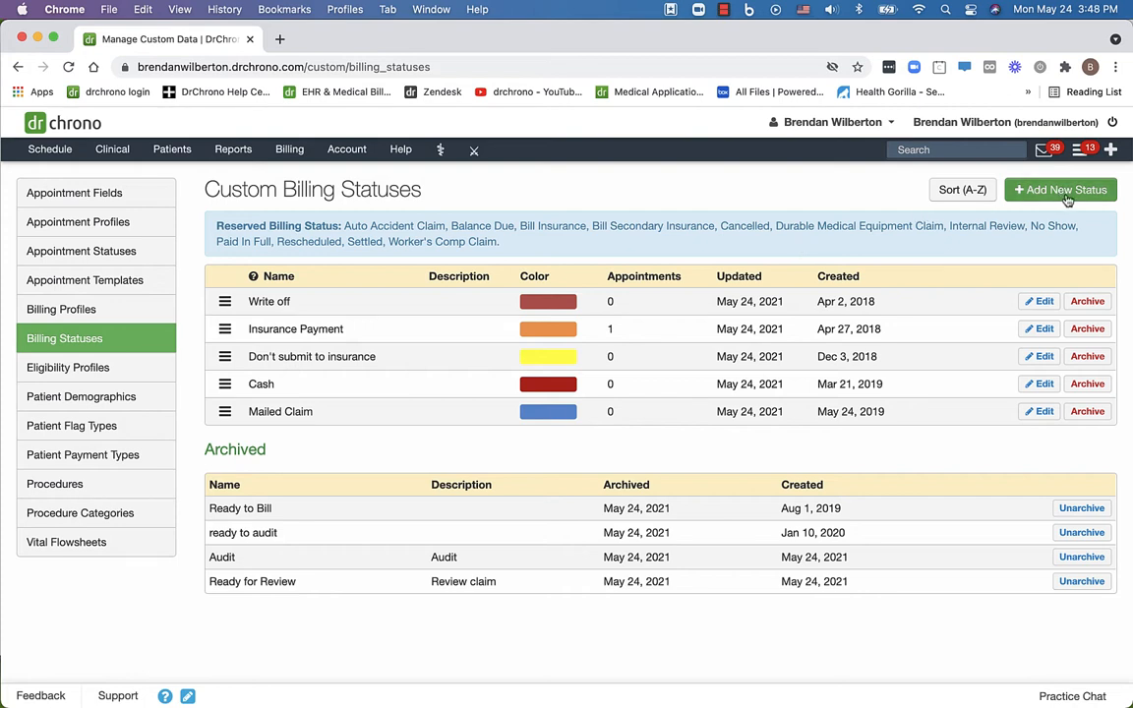
Add a status named 'Ready for Billing' with the yellow standard colour and save it.
{"action": "left_click", "coordinate": [1060, 190]}
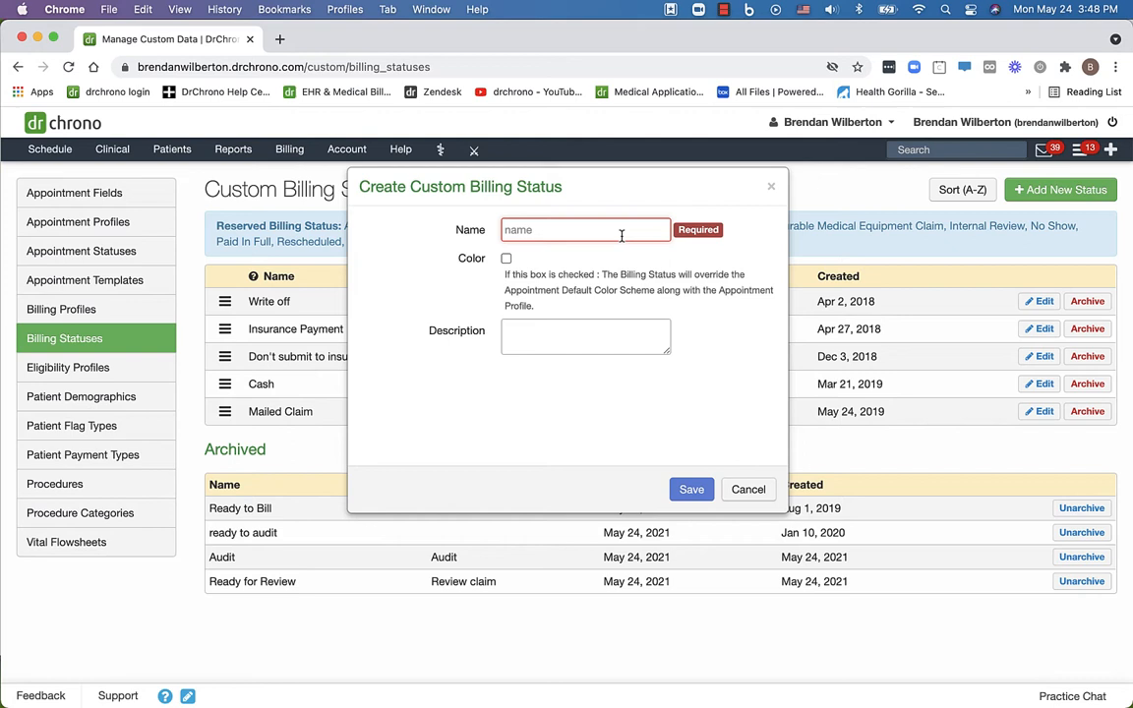
{"action": "type", "text": "Ready for Billing"}
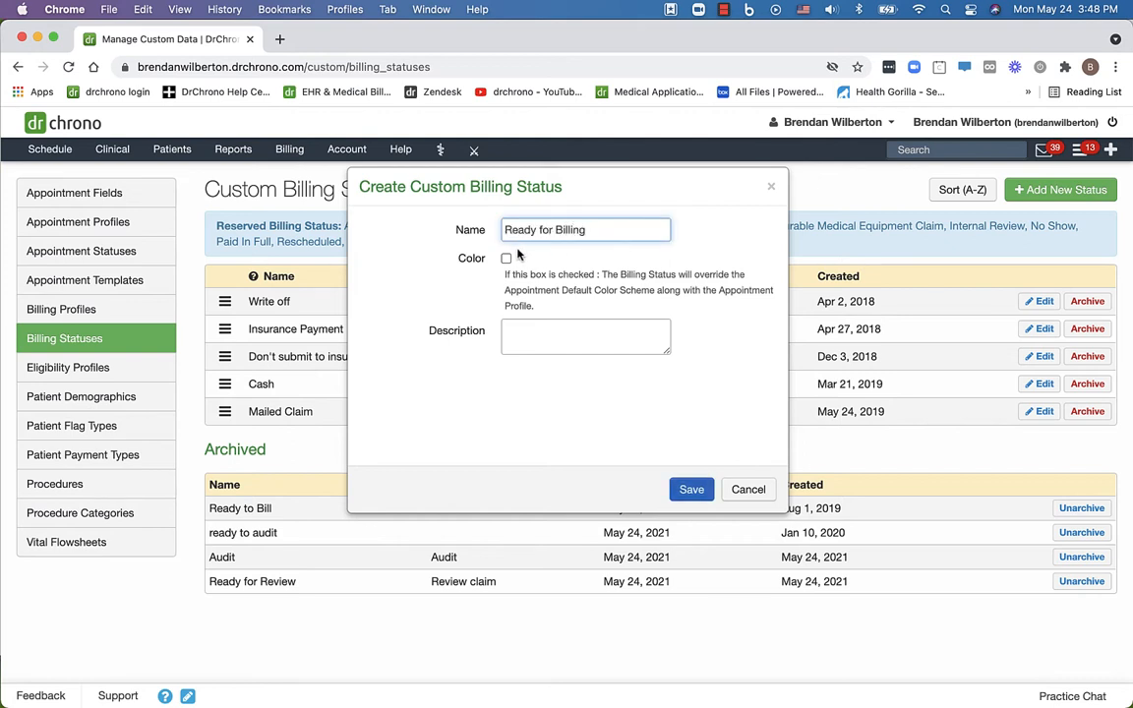
{"action": "left_click", "coordinate": [507, 257]}
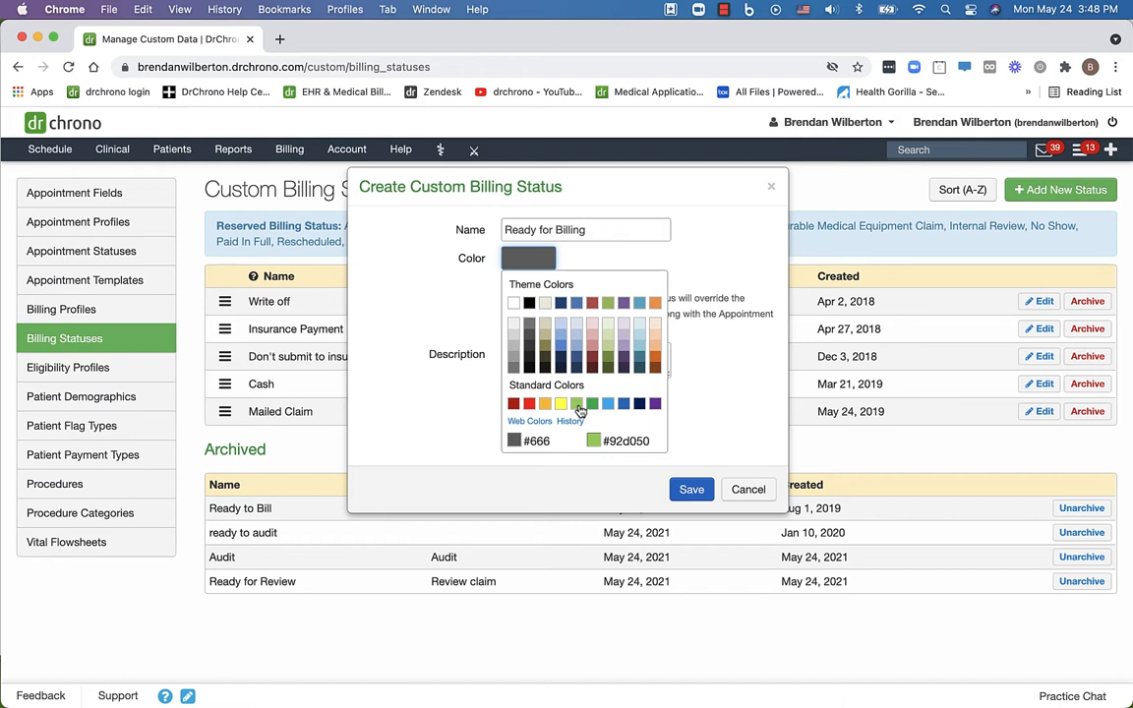
{"action": "left_click", "coordinate": [561, 404]}
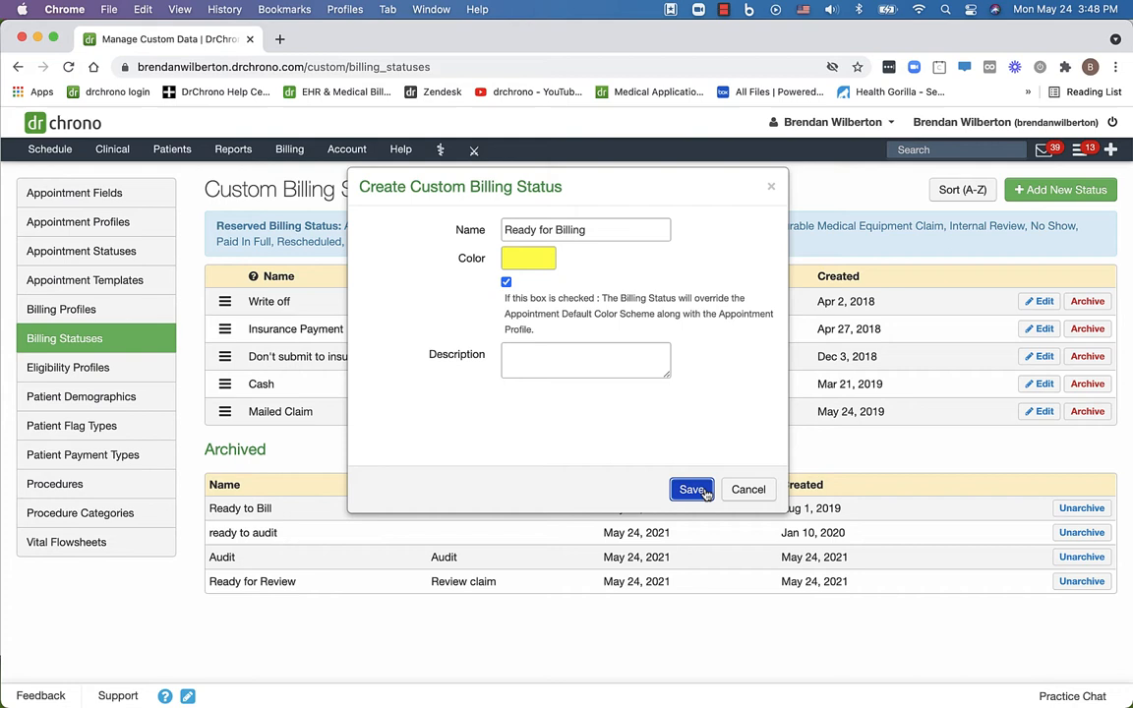
{"action": "left_click", "coordinate": [692, 489]}
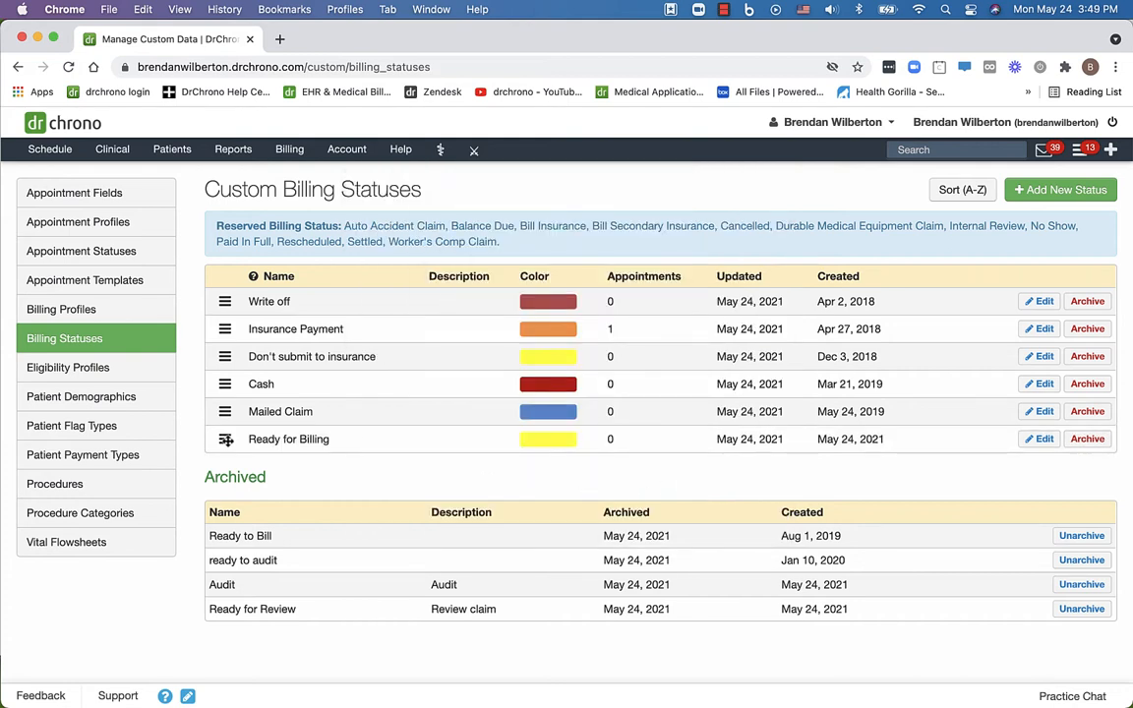
Drag the Ready for Billing row to the top of the custom statuses list.
{"action": "left_click_drag", "start_coordinate": [226, 439], "coordinate": [227, 329]}
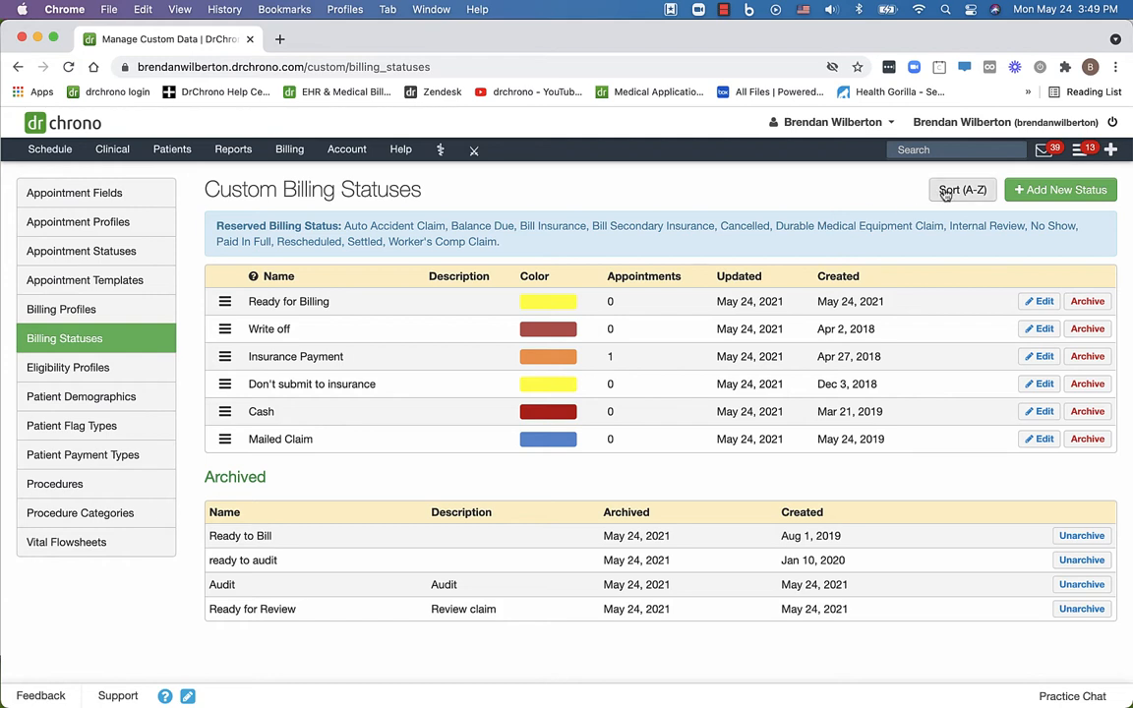
{"action": "mouse_move", "coordinate": [660, 206]}
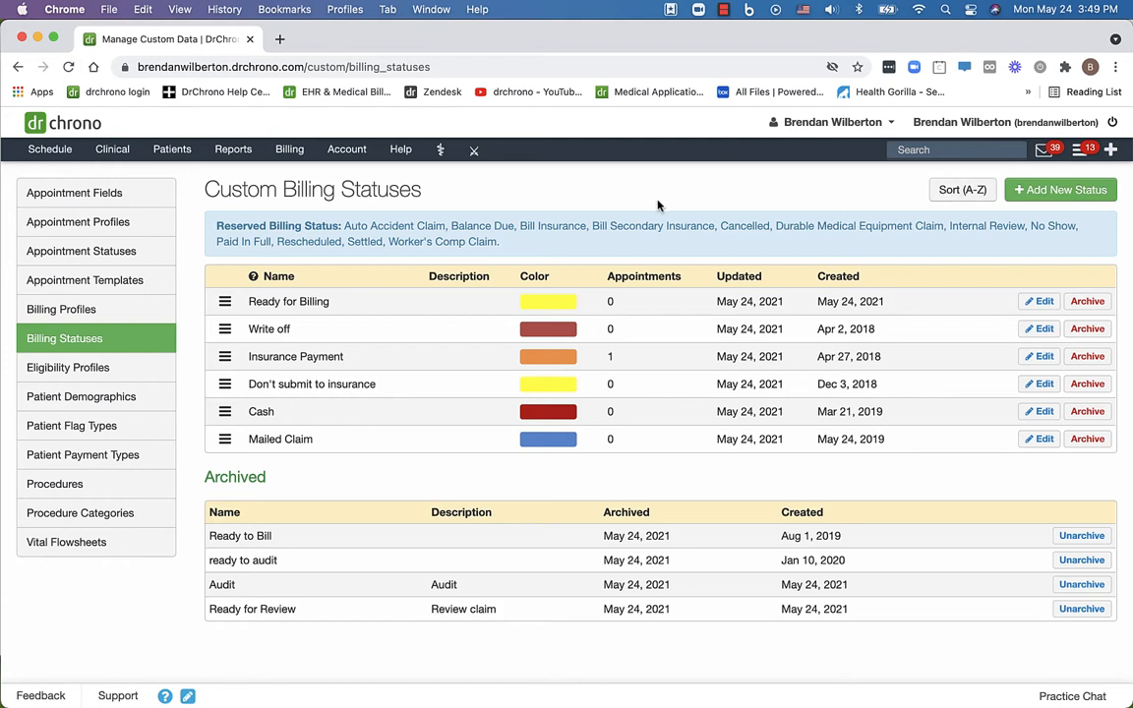
{"action": "left_click", "coordinate": [49, 149]}
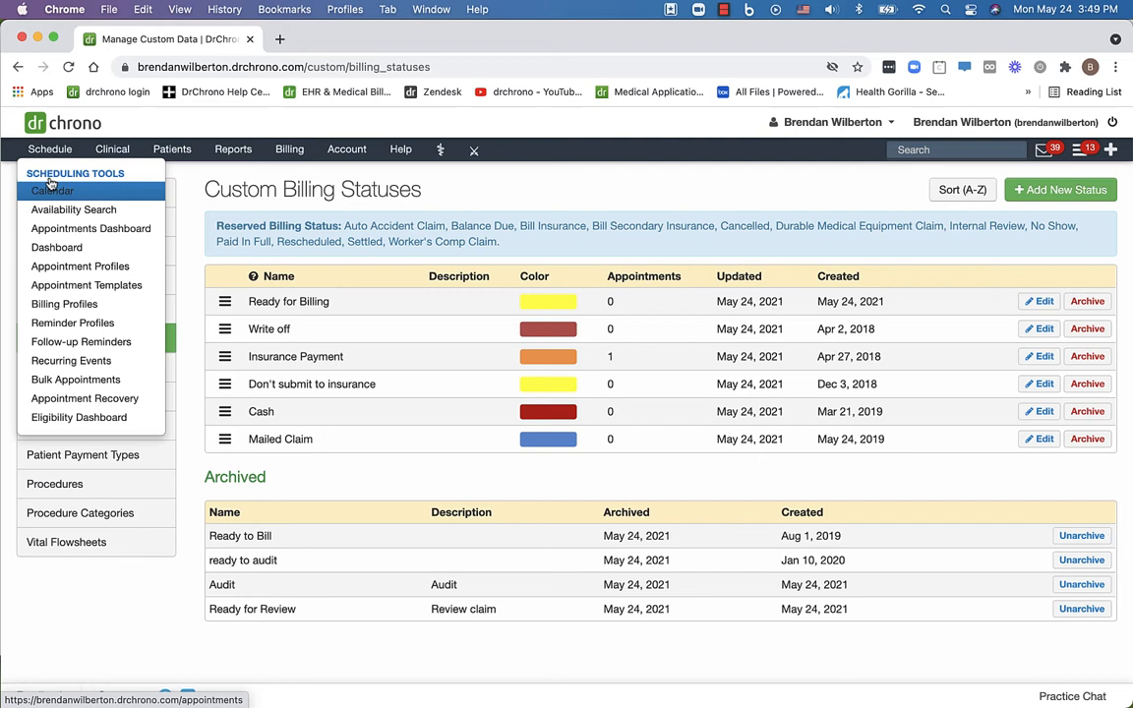
Set the Monday 3:00 PM appointment's Billing Status to Ready for Billing and save.
{"action": "left_click", "coordinate": [64, 338]}
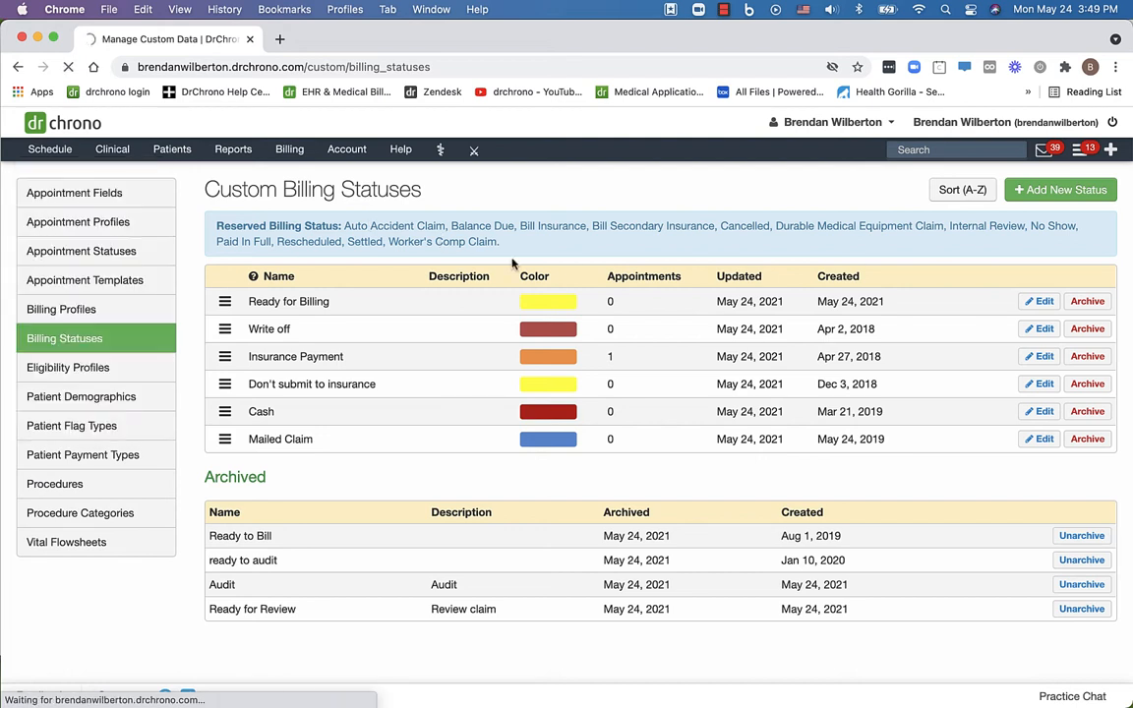
{"action": "left_click", "coordinate": [49, 149]}
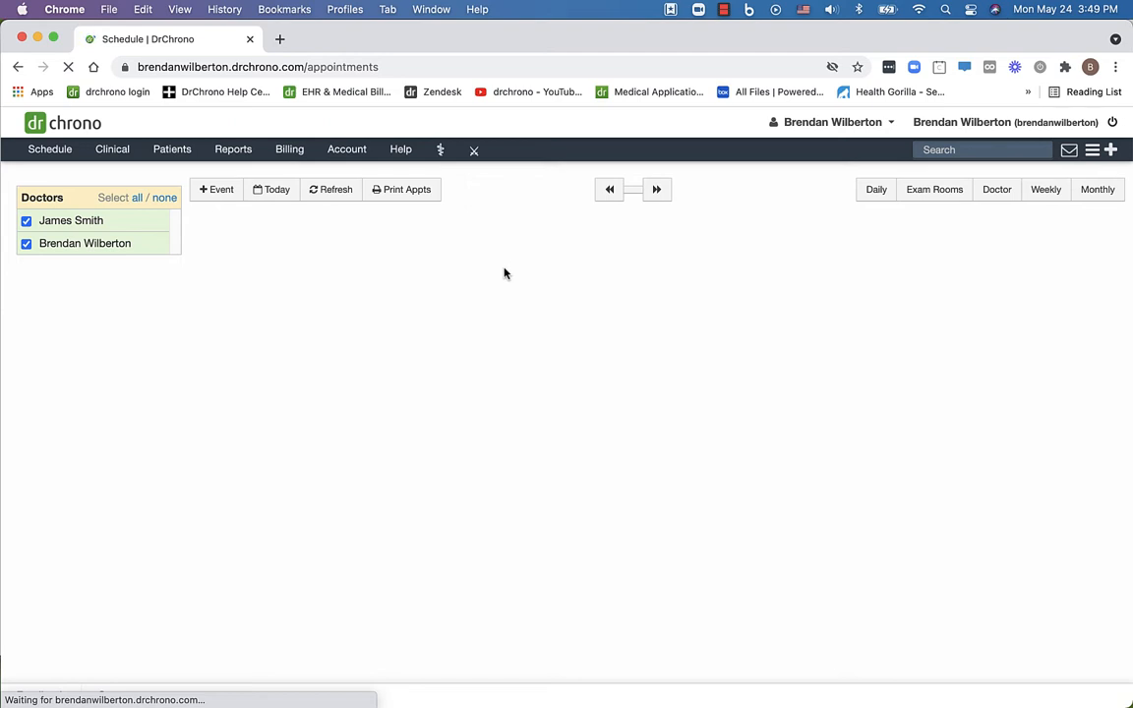
{"action": "left_click", "coordinate": [1044, 189]}
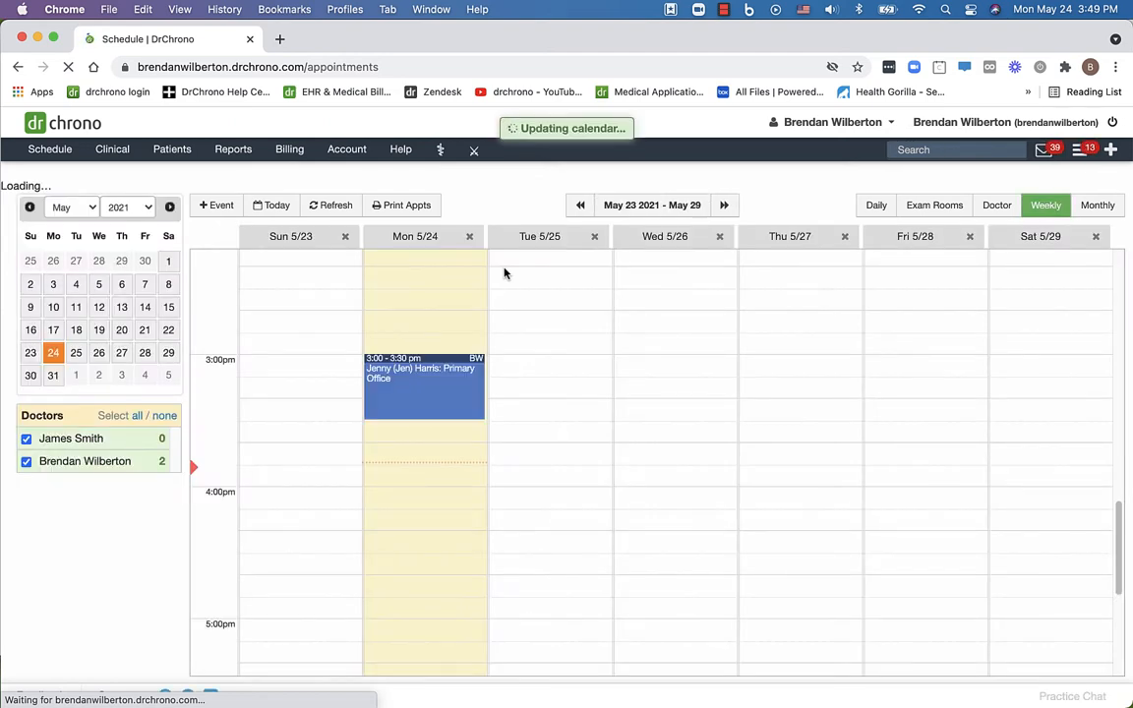
{"action": "left_click", "coordinate": [423, 379]}
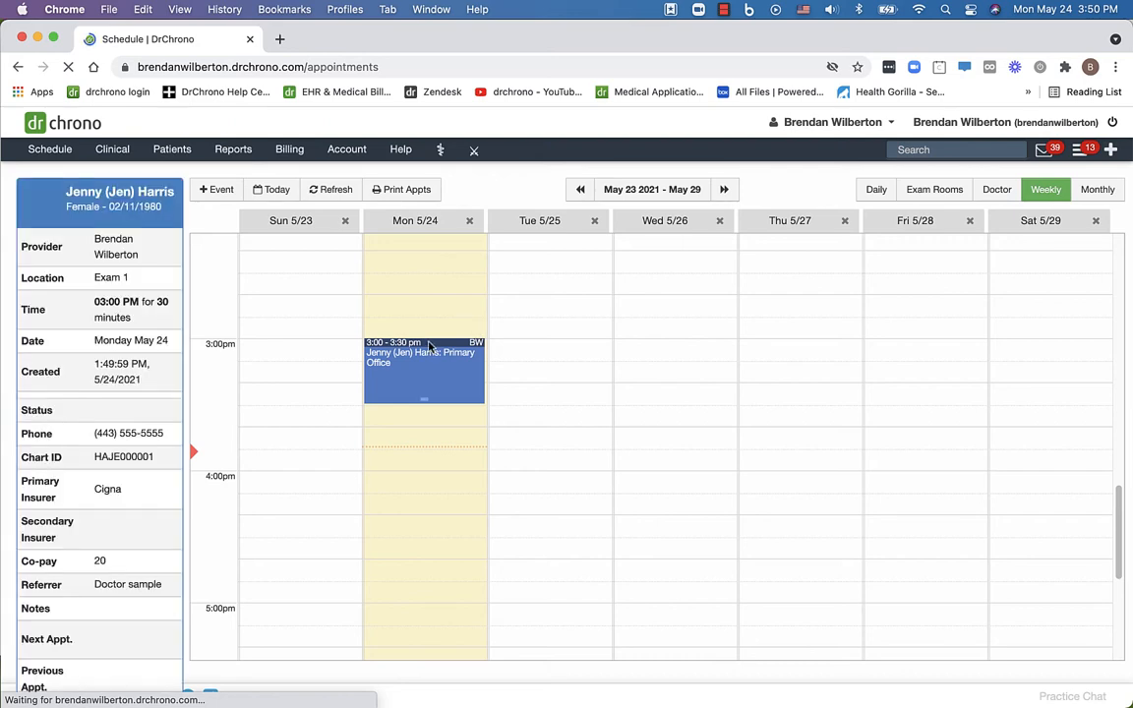
{"action": "left_click", "coordinate": [424, 368]}
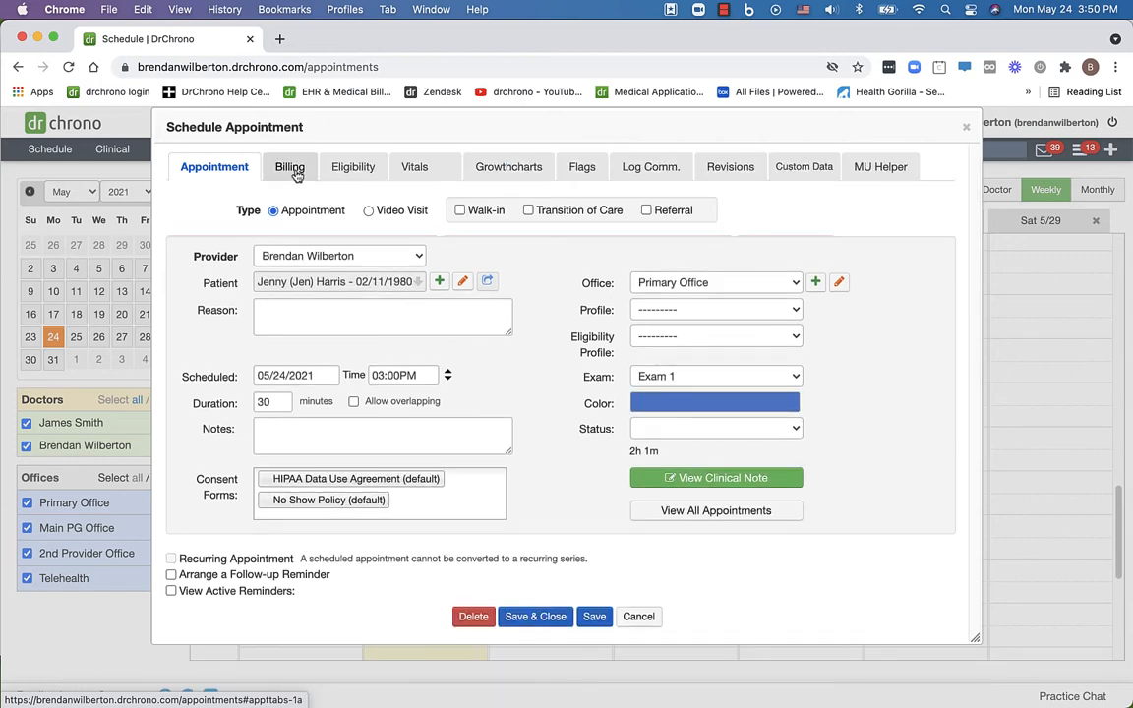
{"action": "left_click", "coordinate": [289, 166]}
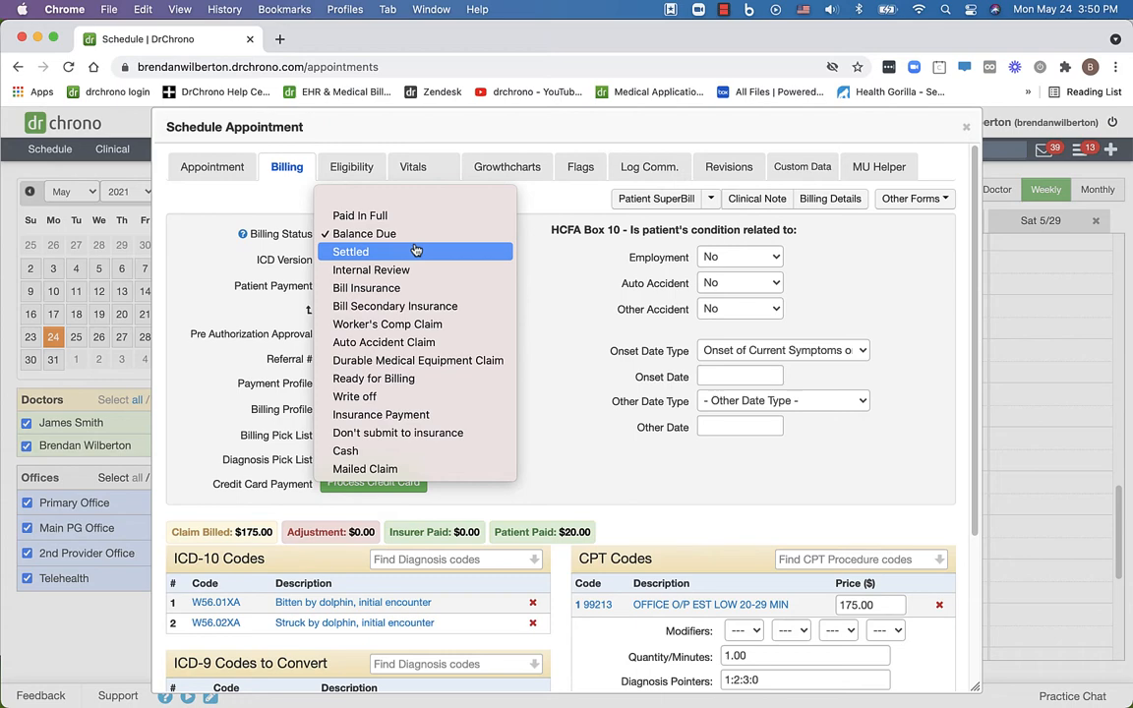
{"action": "mouse_move", "coordinate": [417, 379]}
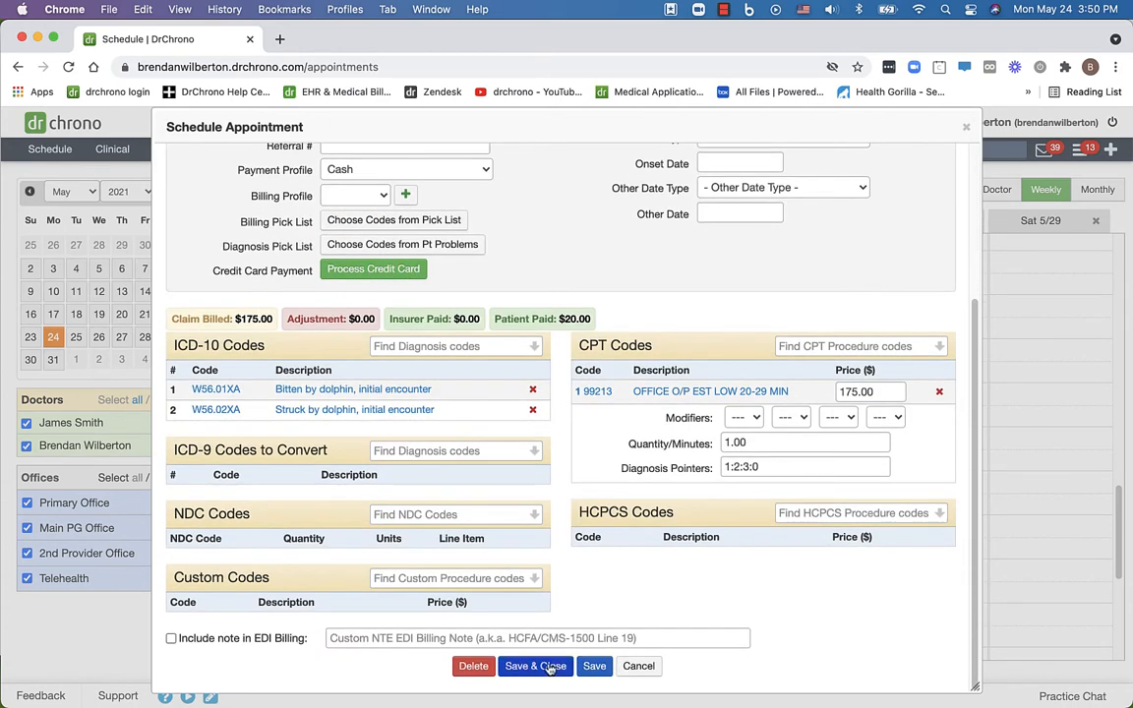
{"action": "left_click", "coordinate": [536, 666]}
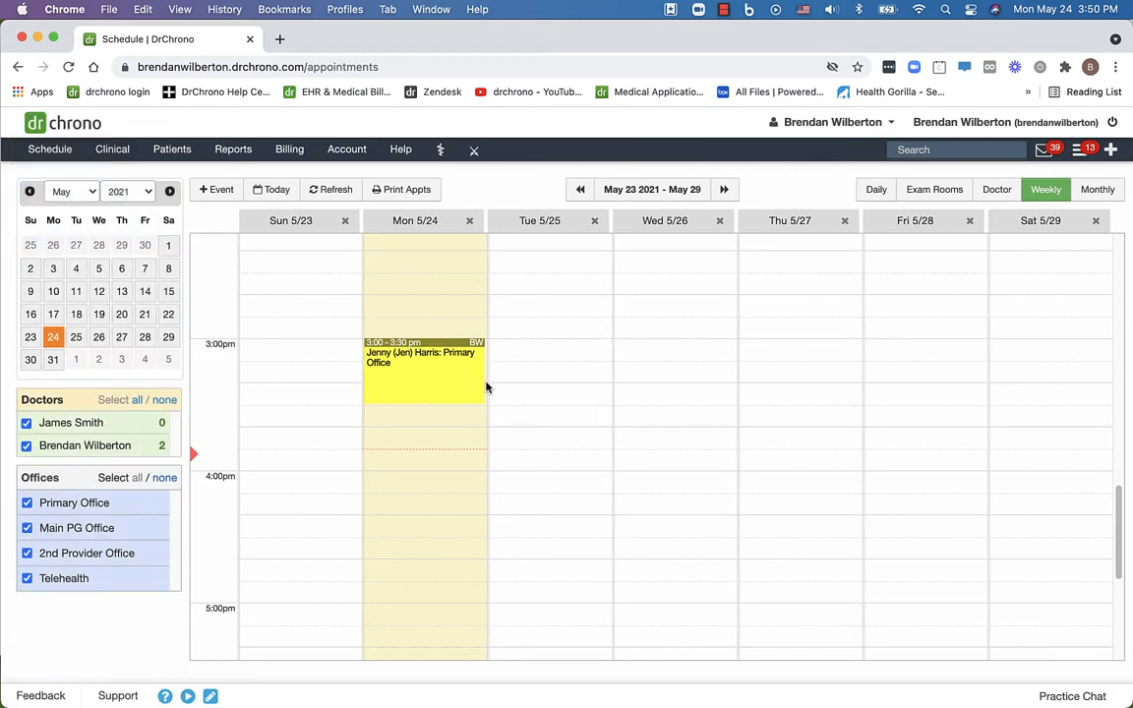
Open the yellow 3 pm appointment and choose View Clinical Note.
{"action": "left_click", "coordinate": [421, 357]}
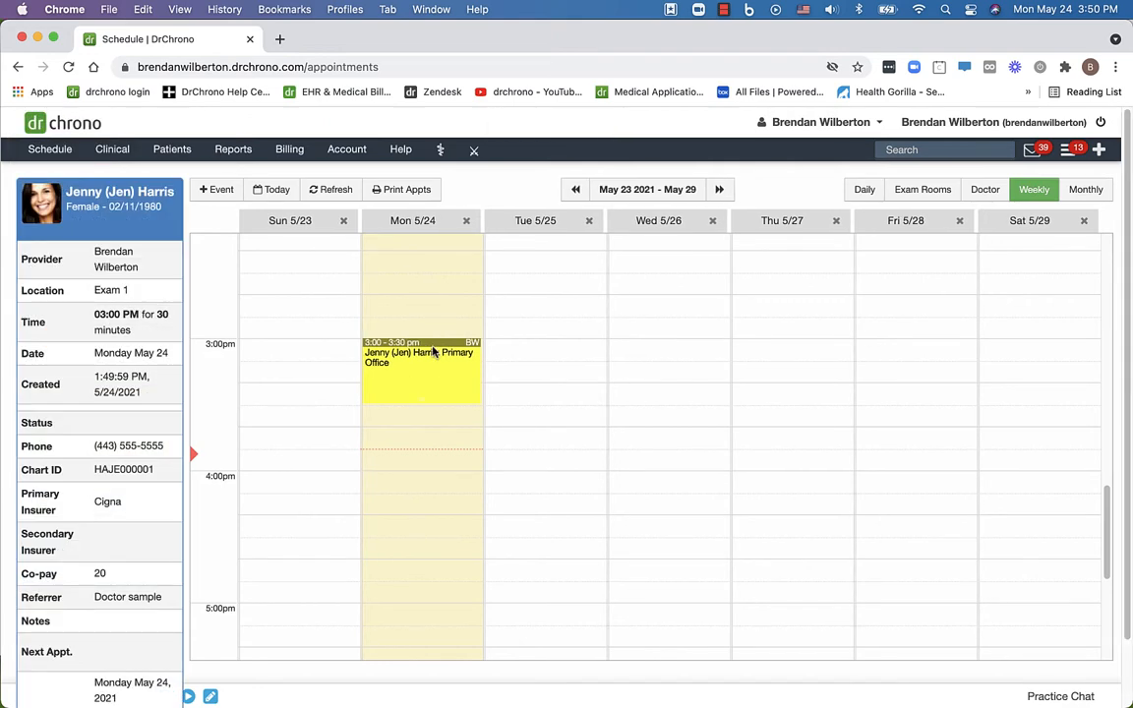
{"action": "left_click", "coordinate": [421, 357]}
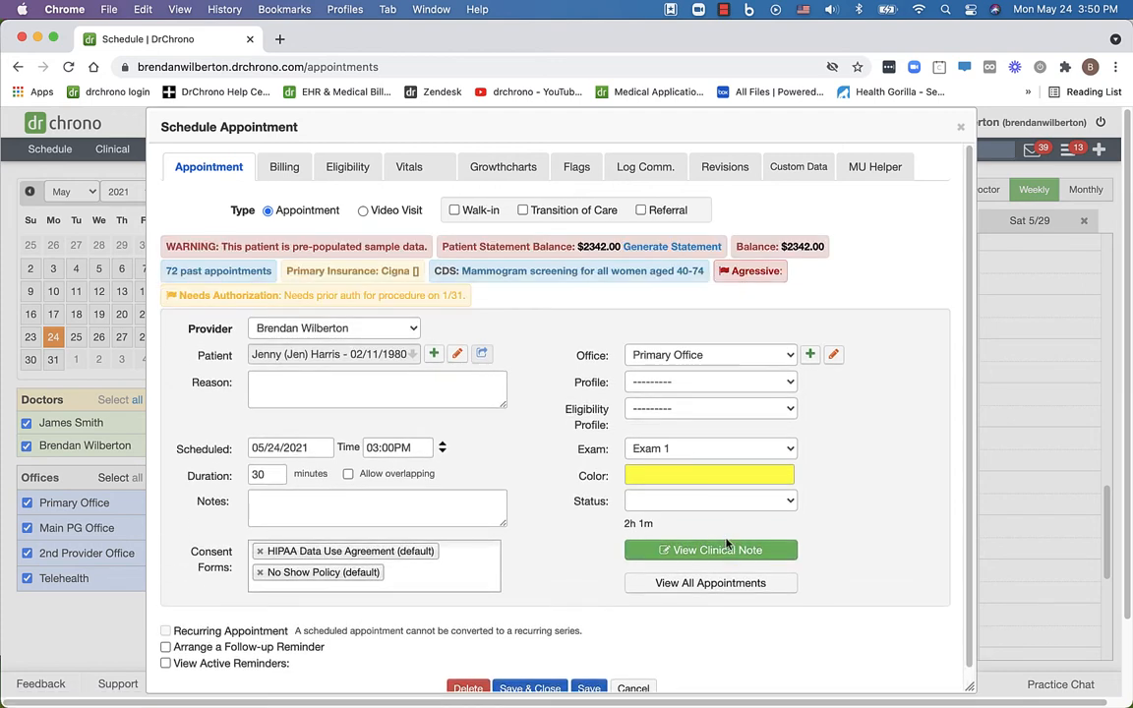
{"action": "left_click", "coordinate": [710, 550]}
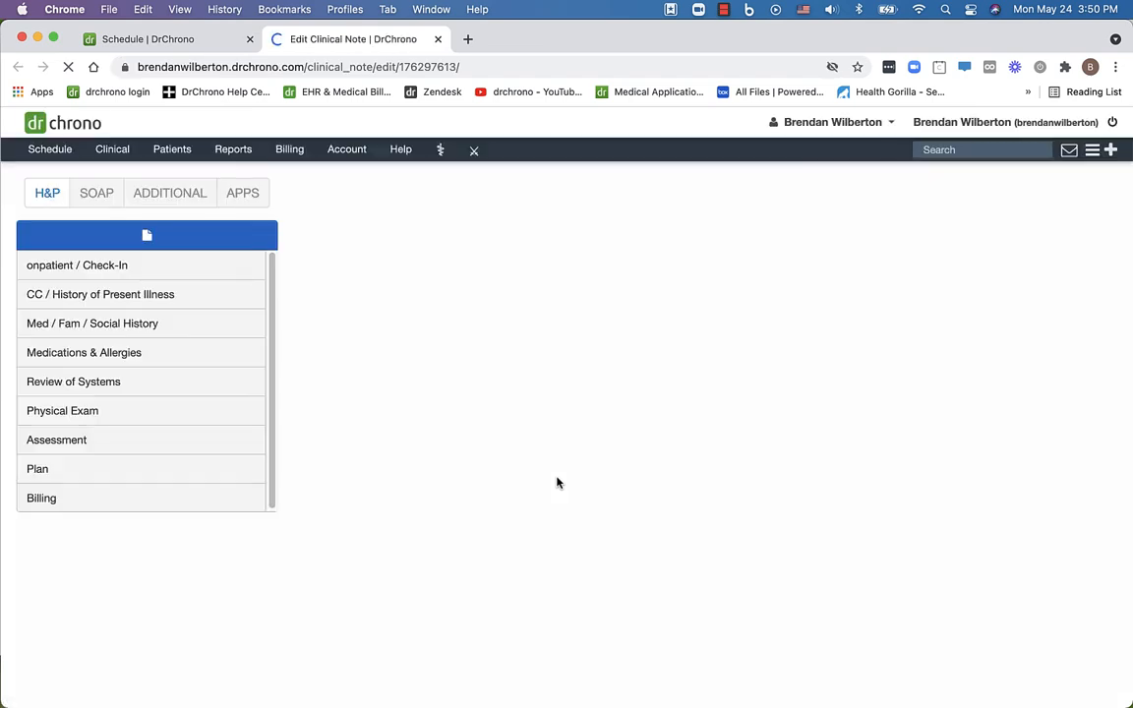
Check the note's Billing section shows Ready for Billing, then return to the schedule.
{"action": "left_click", "coordinate": [96, 192]}
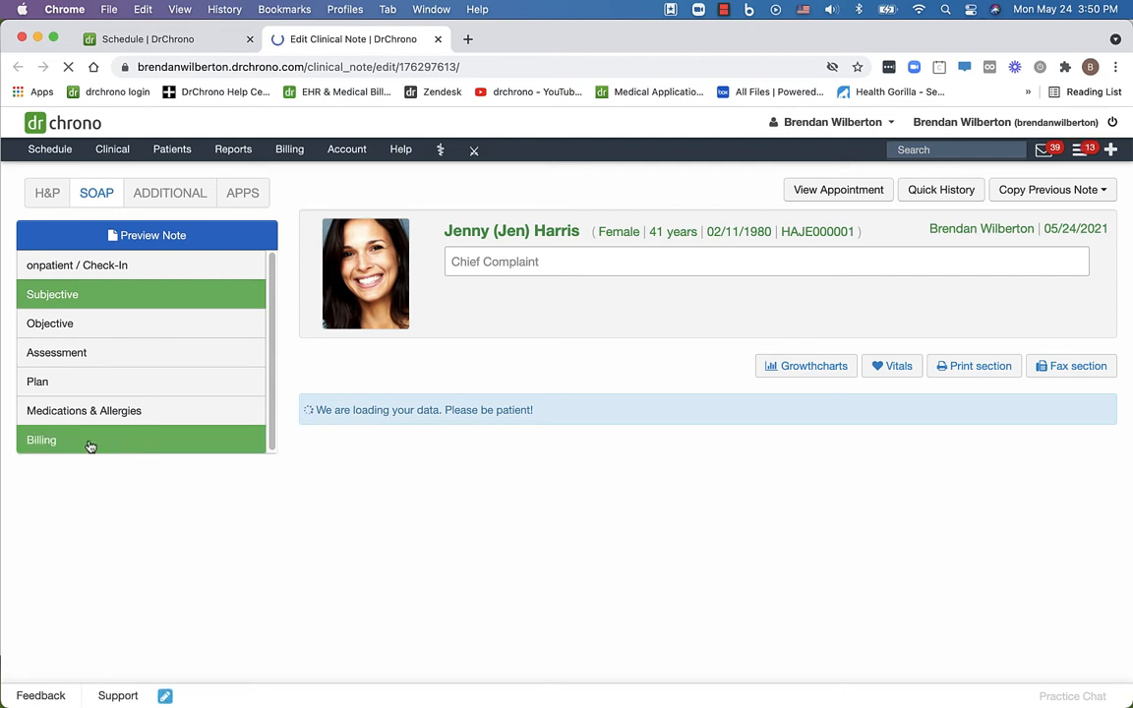
{"action": "left_click", "coordinate": [41, 439]}
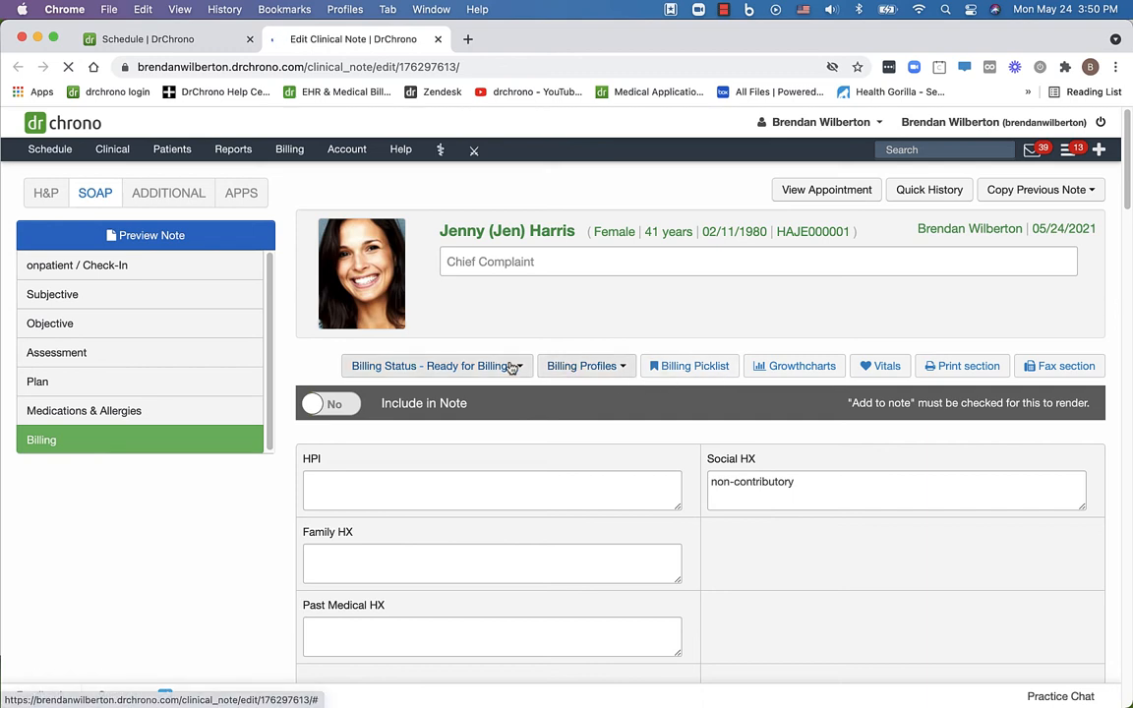
{"action": "left_click", "coordinate": [437, 365]}
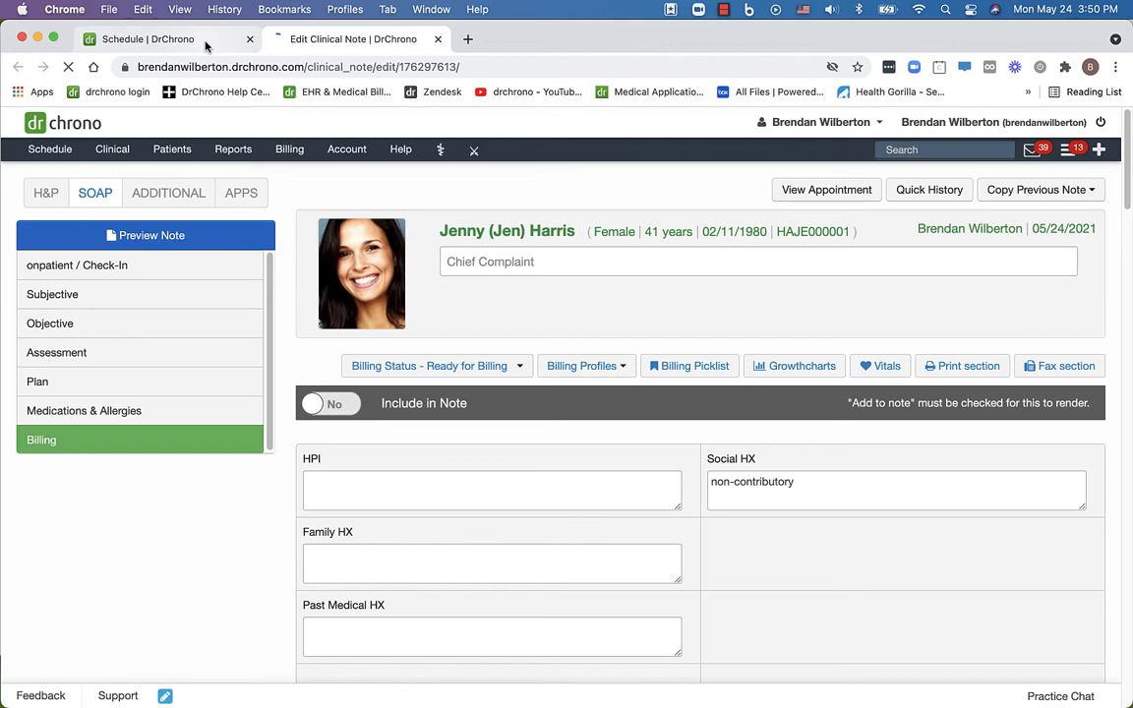
{"action": "left_click", "coordinate": [346, 149]}
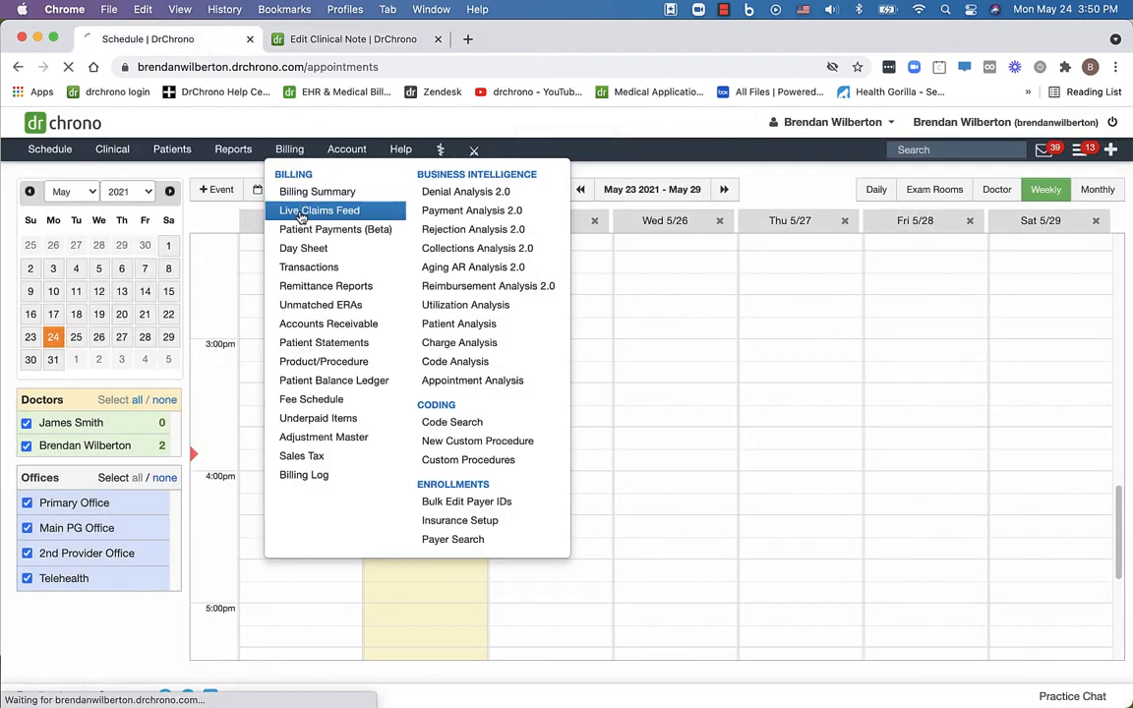
Open the Live Claims Feed from the Billing menu.
{"action": "left_click", "coordinate": [319, 210]}
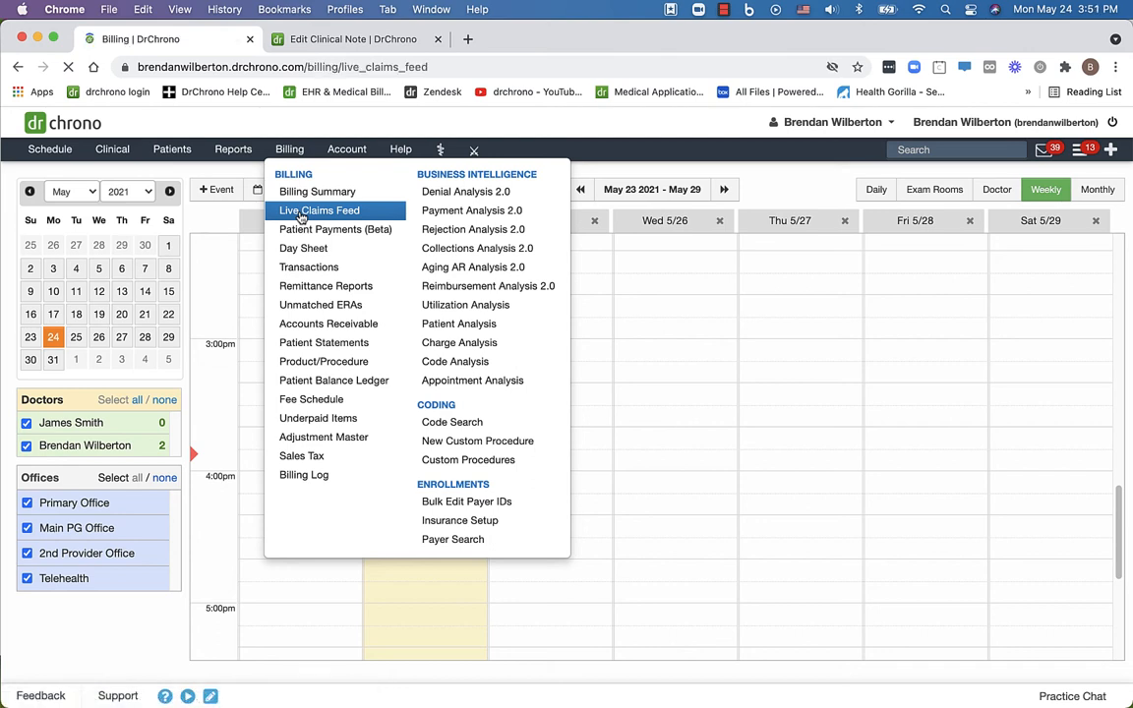
{"action": "left_click", "coordinate": [320, 210]}
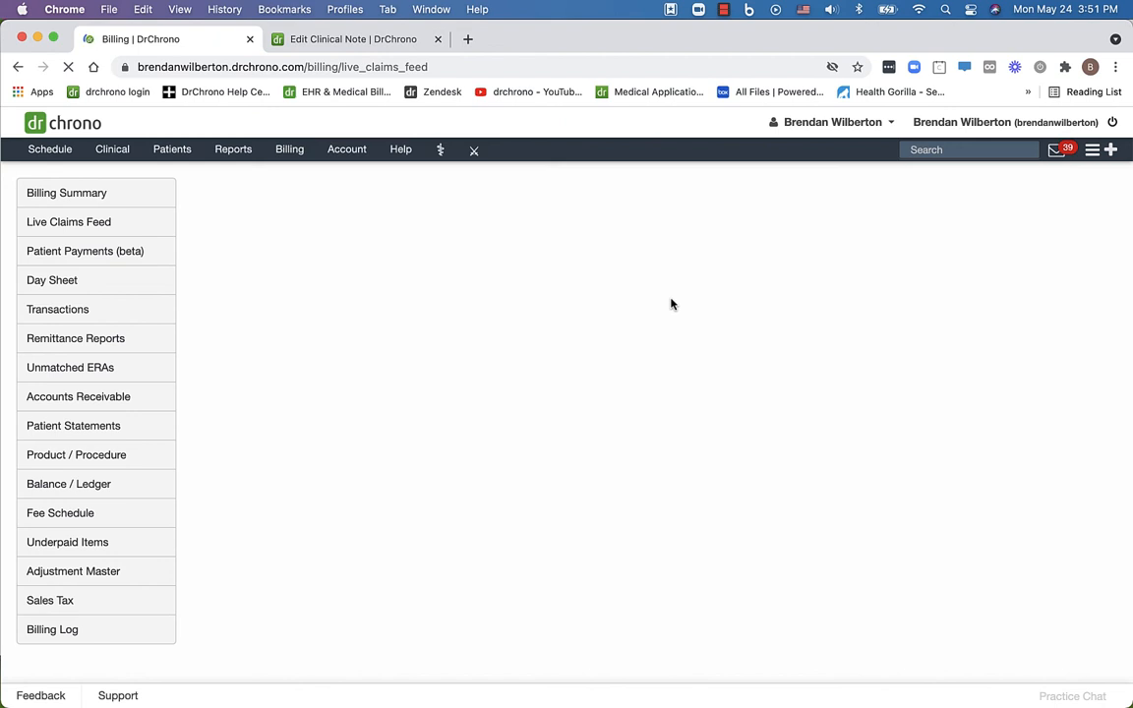
{"action": "left_click", "coordinate": [68, 66]}
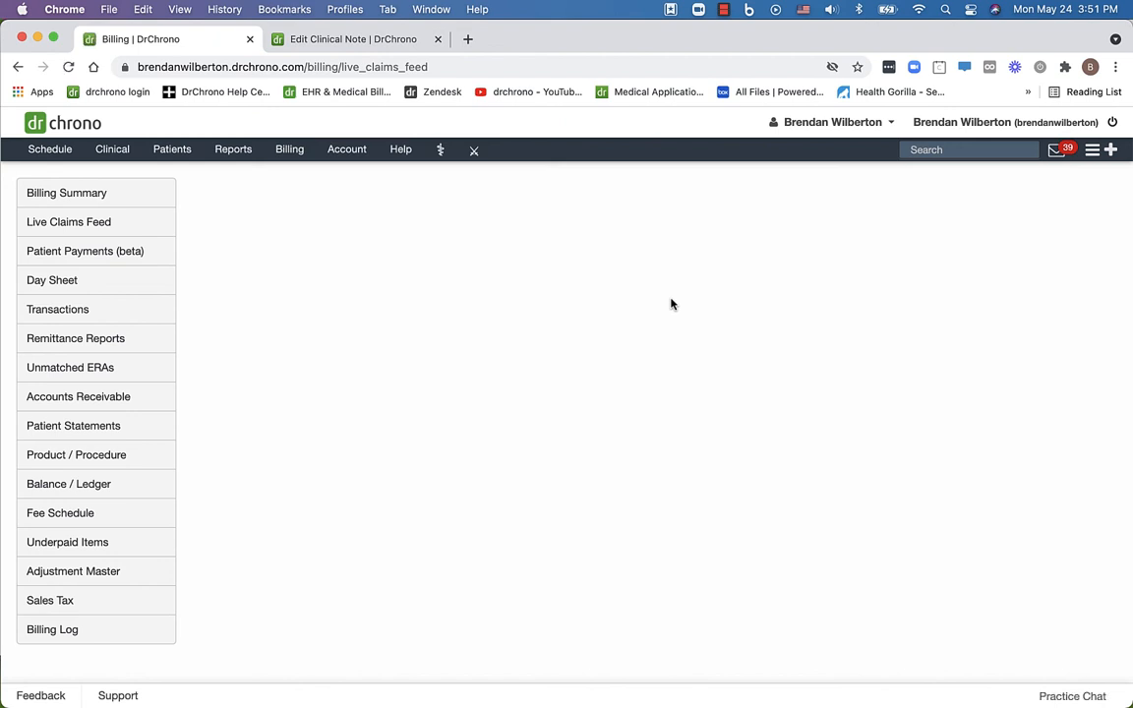
{"action": "left_click", "coordinate": [69, 222]}
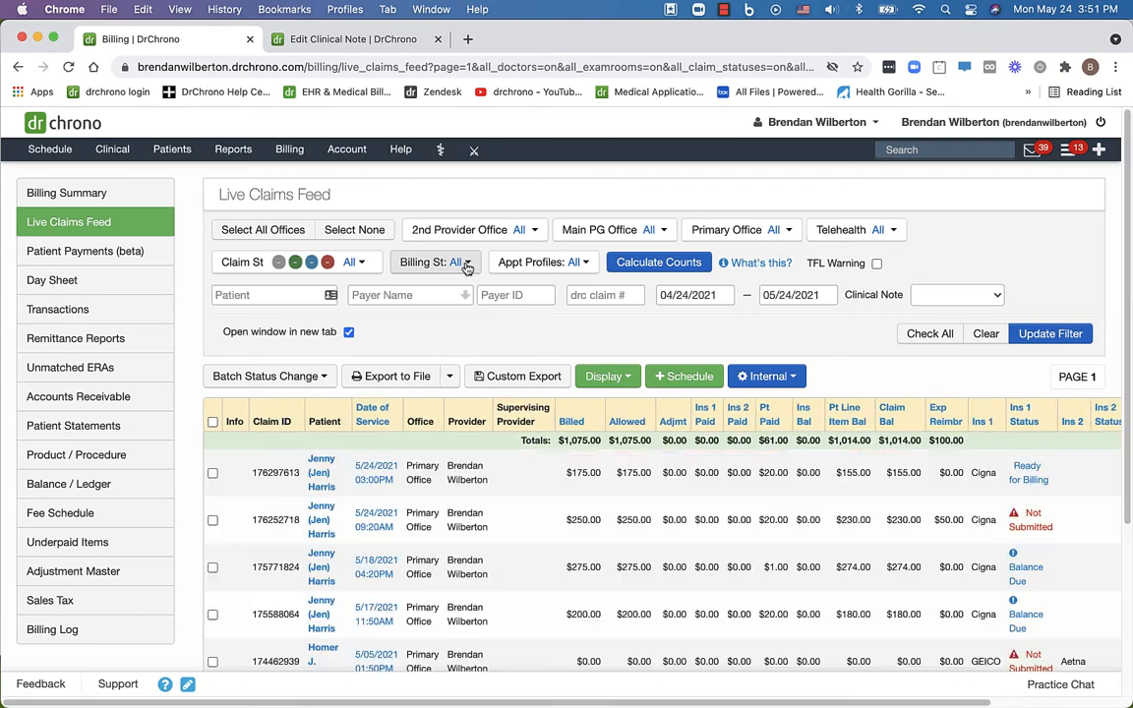
{"action": "left_click", "coordinate": [434, 262]}
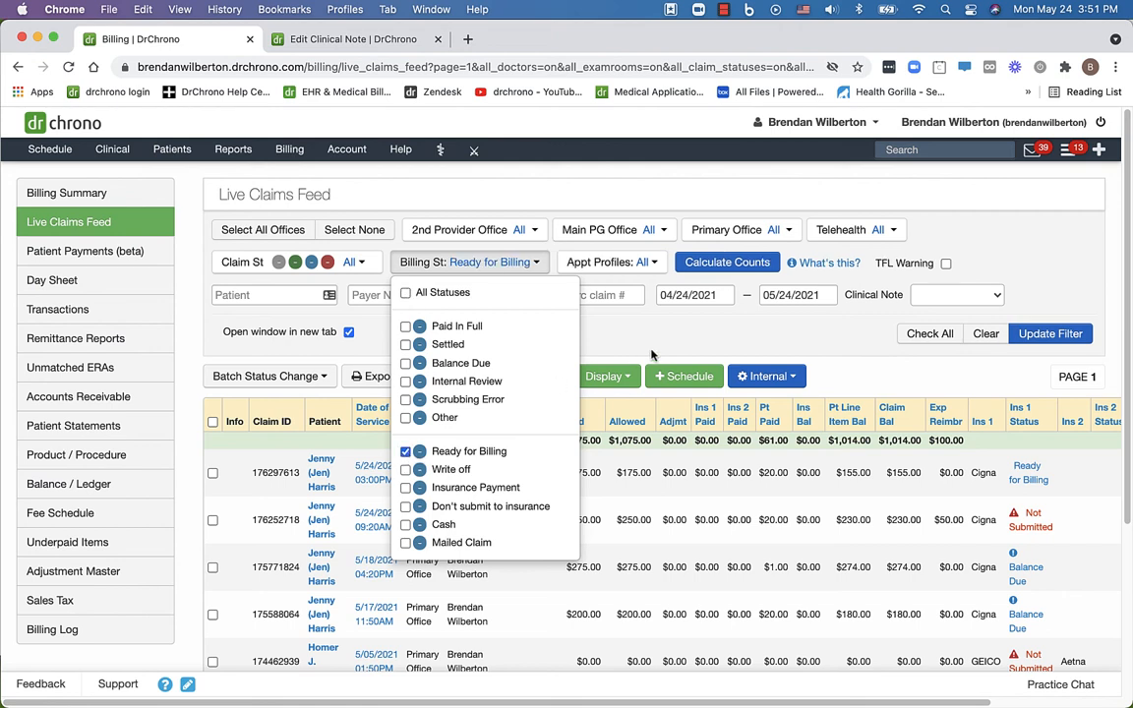
{"action": "left_click", "coordinate": [1050, 333]}
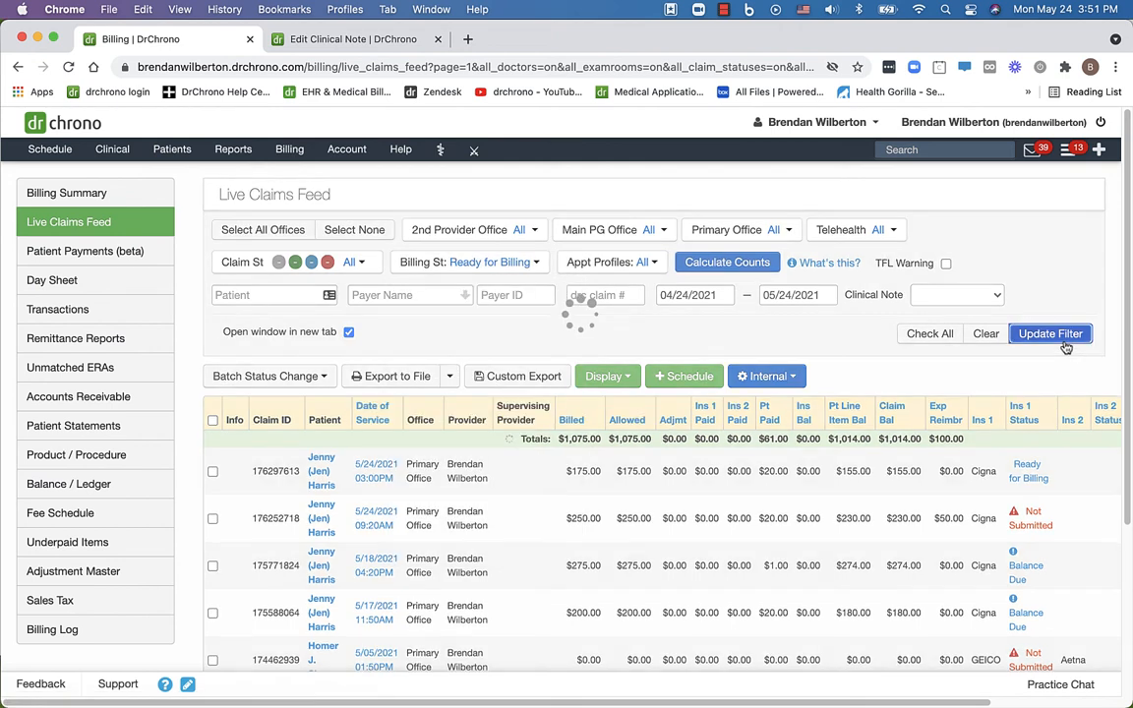
{"action": "left_click", "coordinate": [1050, 333]}
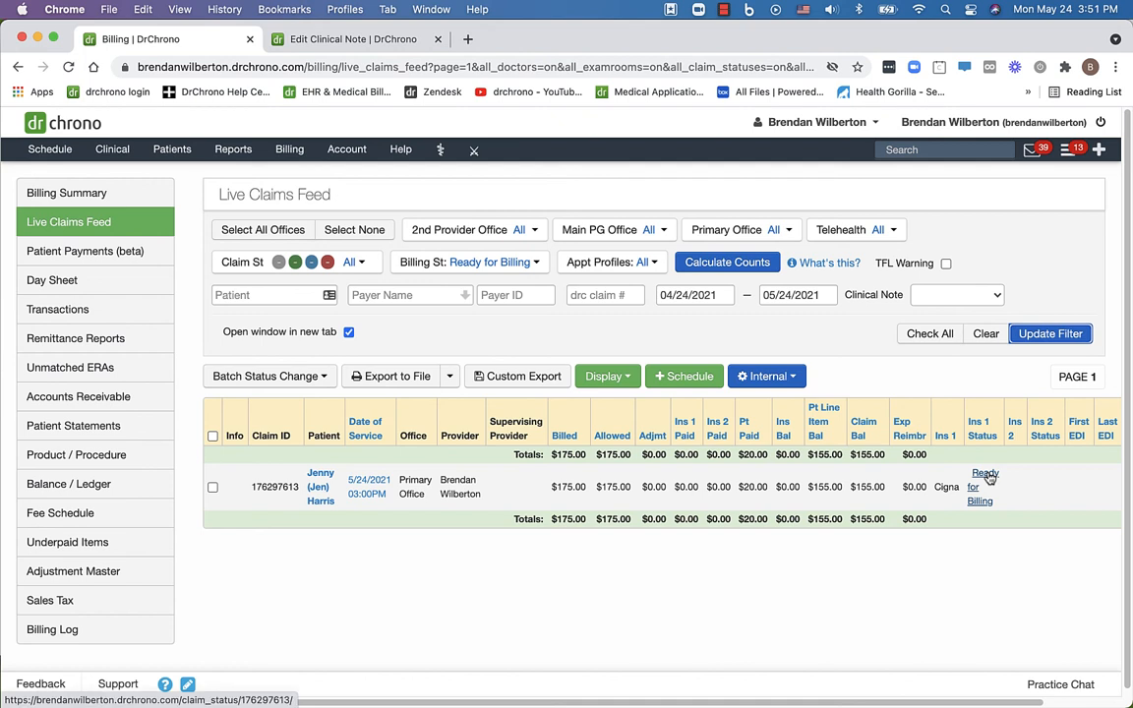
{"action": "left_click", "coordinate": [985, 487]}
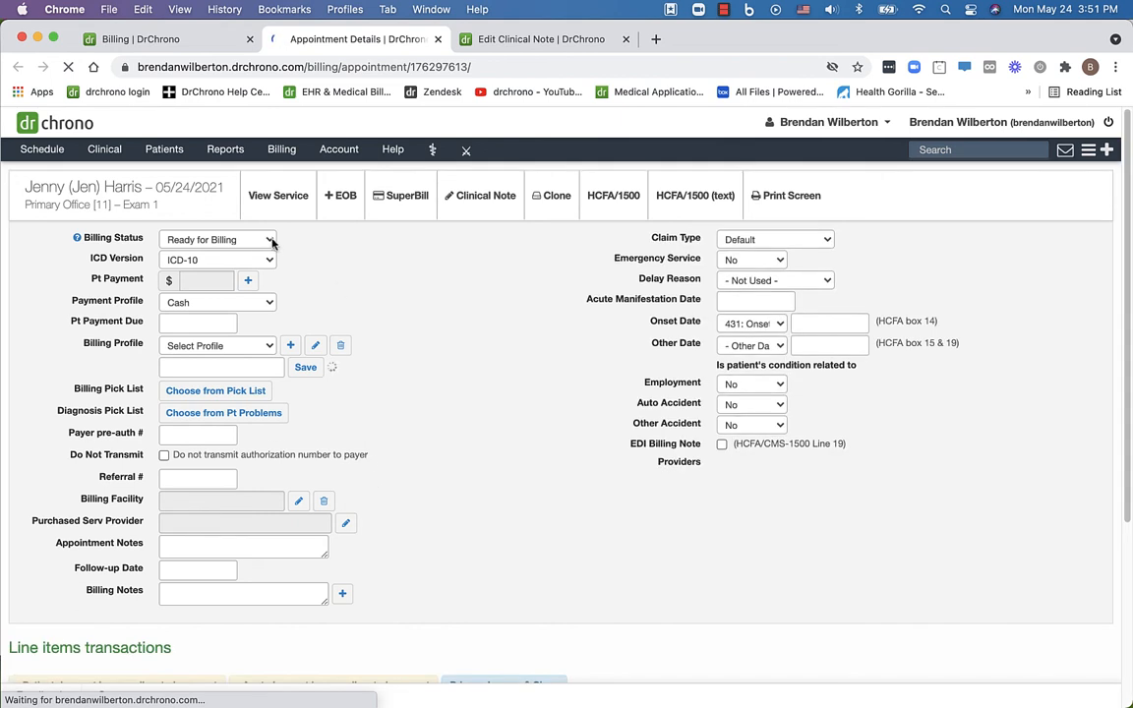
Open the claim's Billing Status dropdown to confirm Ready for Billing is checked.
{"action": "left_click", "coordinate": [218, 240]}
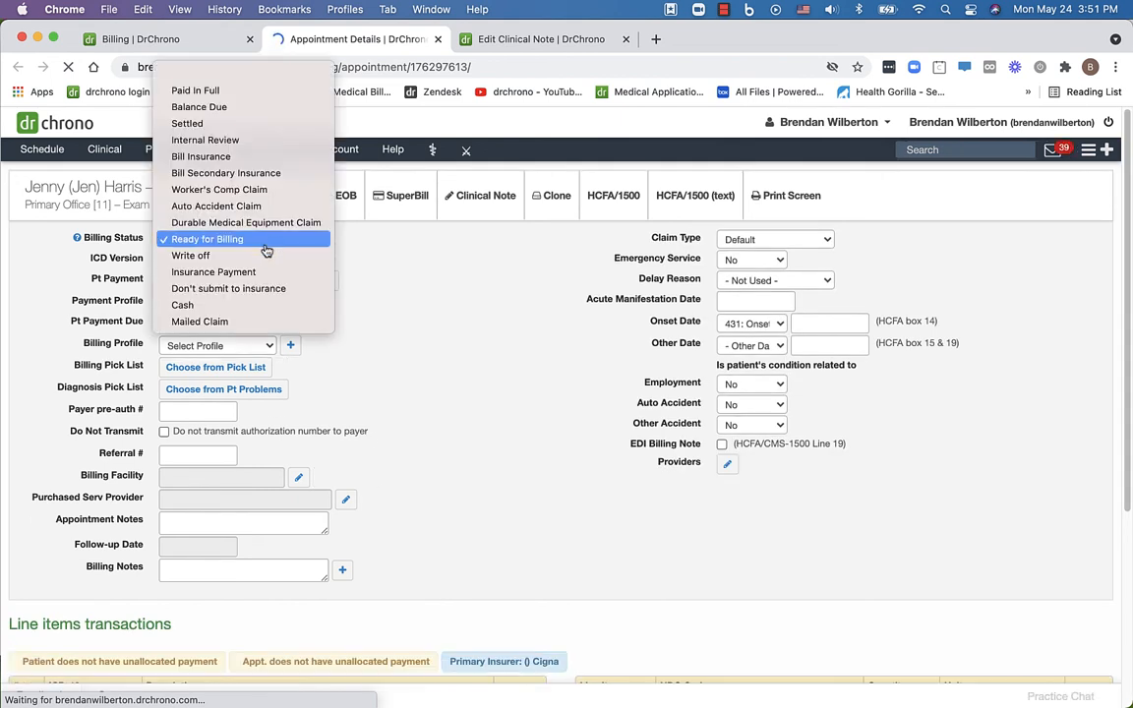